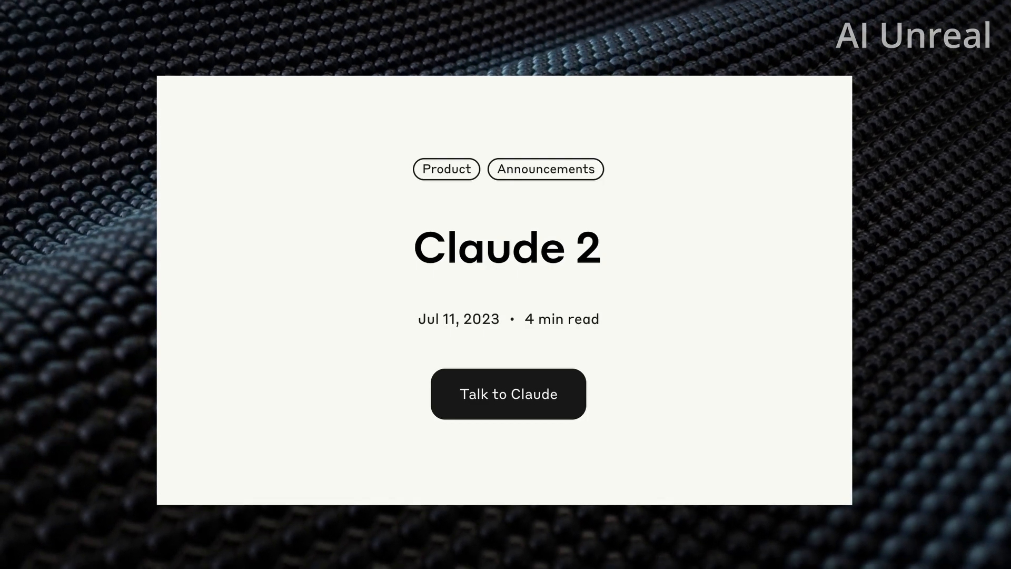
- Scroll down through the NANOGrav 15-year data set PDF and its figures
scroll(down, 3)
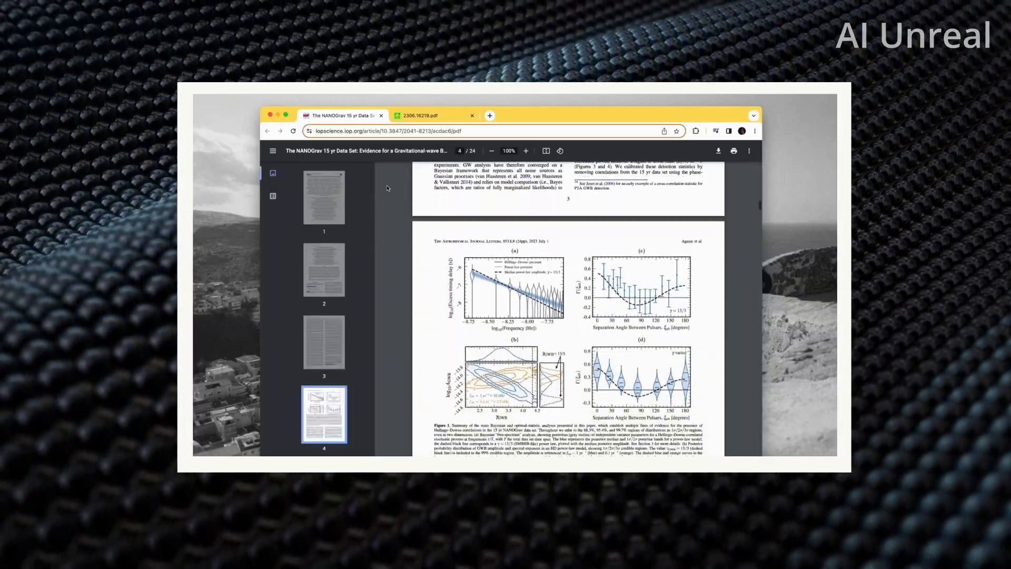
- Ask Claude to explain the first attached paper's results in simple terms and review the summary and section table
click(429, 116)
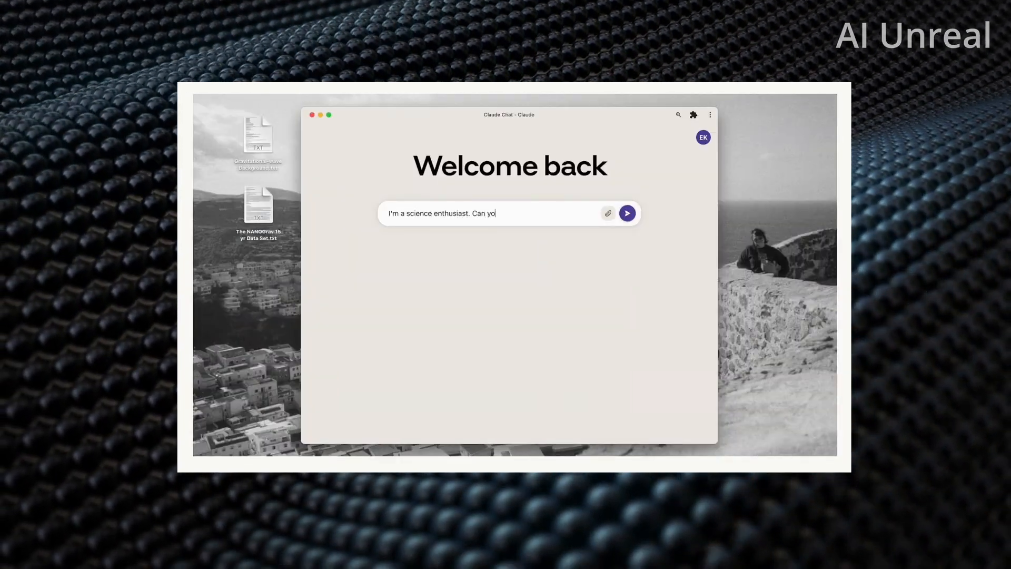
text(u explain the importance of the first incl)
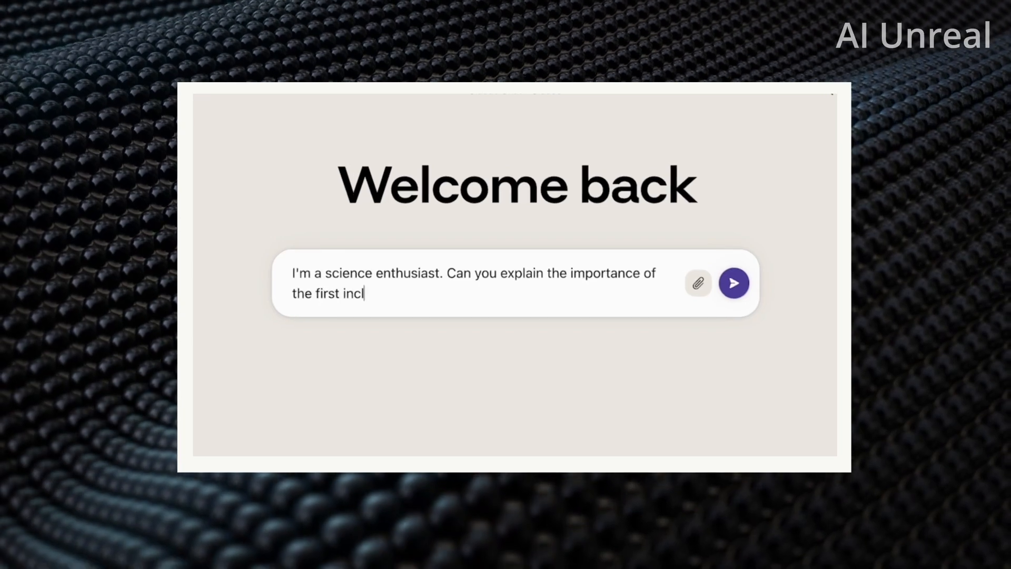
text(uded paper, describing its exciting new results to me in simple ter)
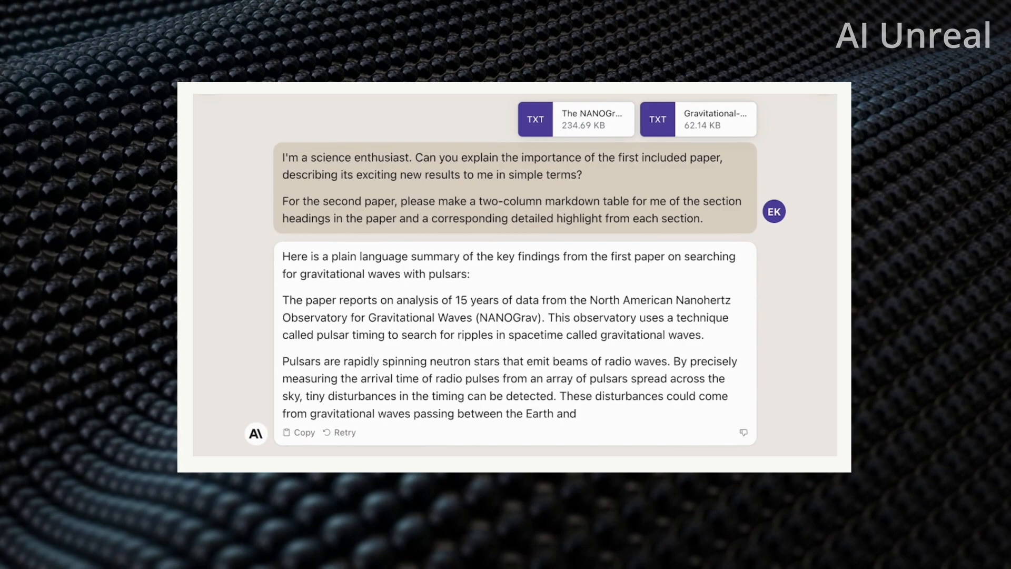
scroll(down, 3)
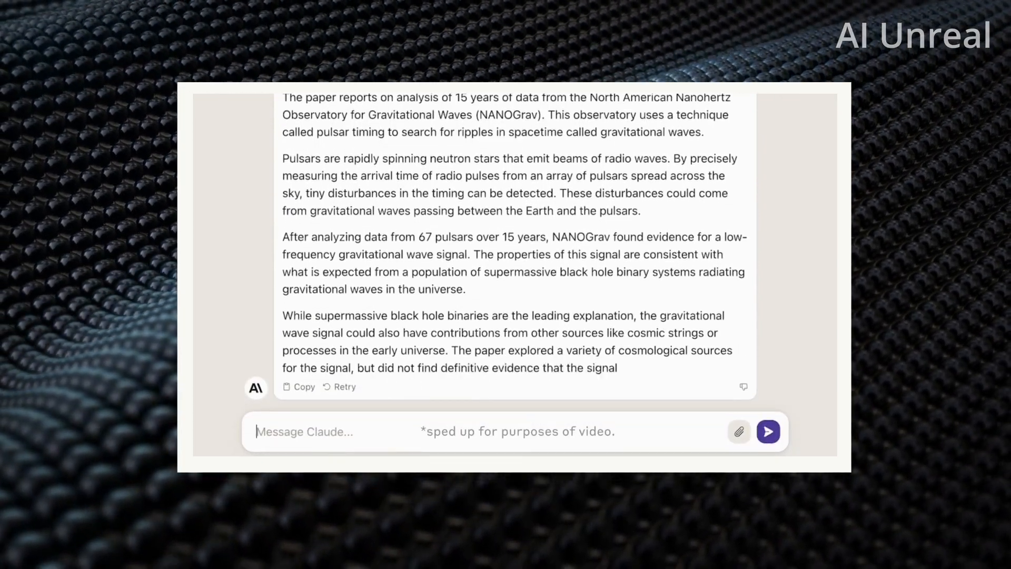
scroll(down, 3)
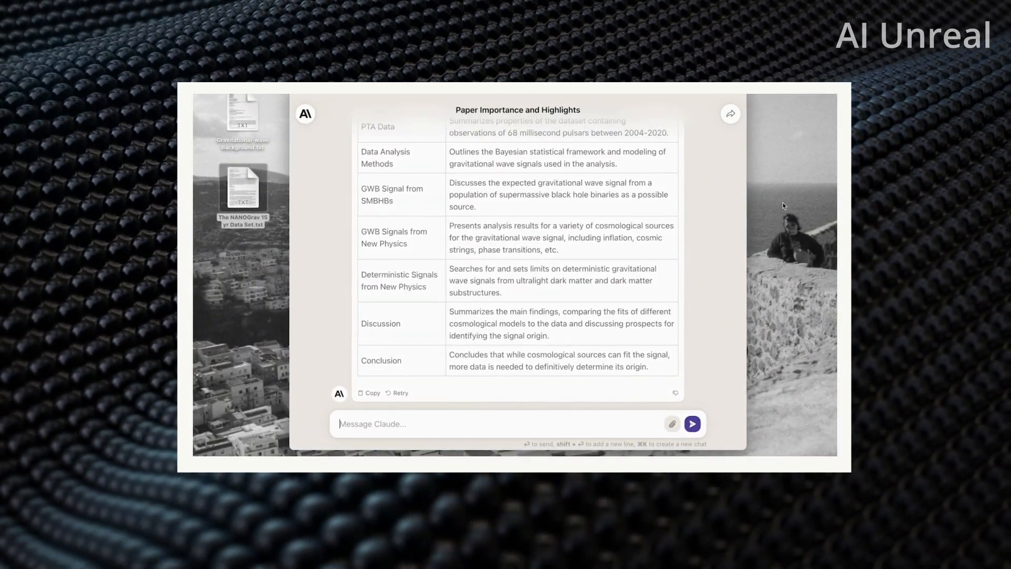
scroll(up, 3)
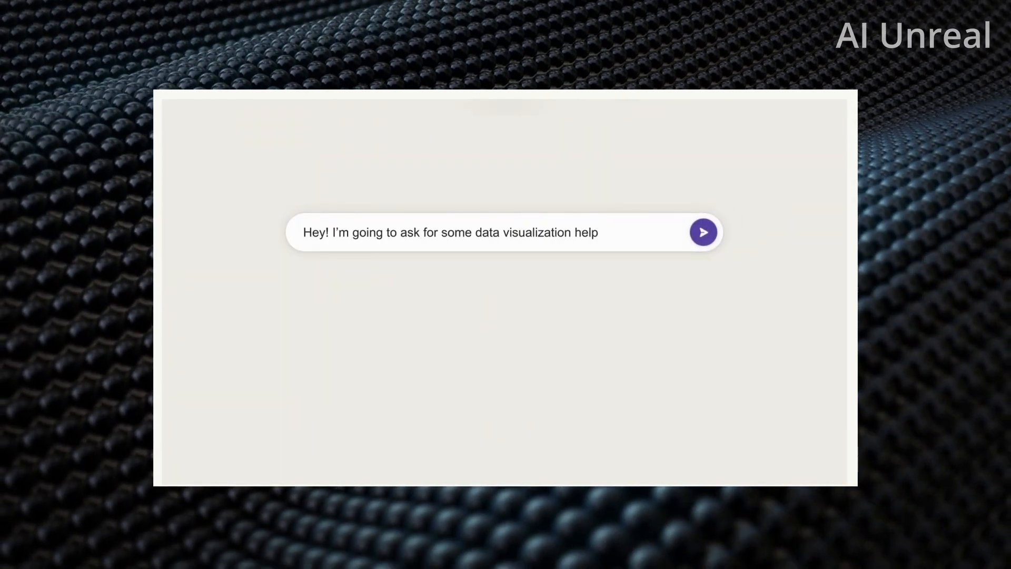
- Send the data-visualization help message with Map.js attached and read Claude's explanation of it
click(704, 231)
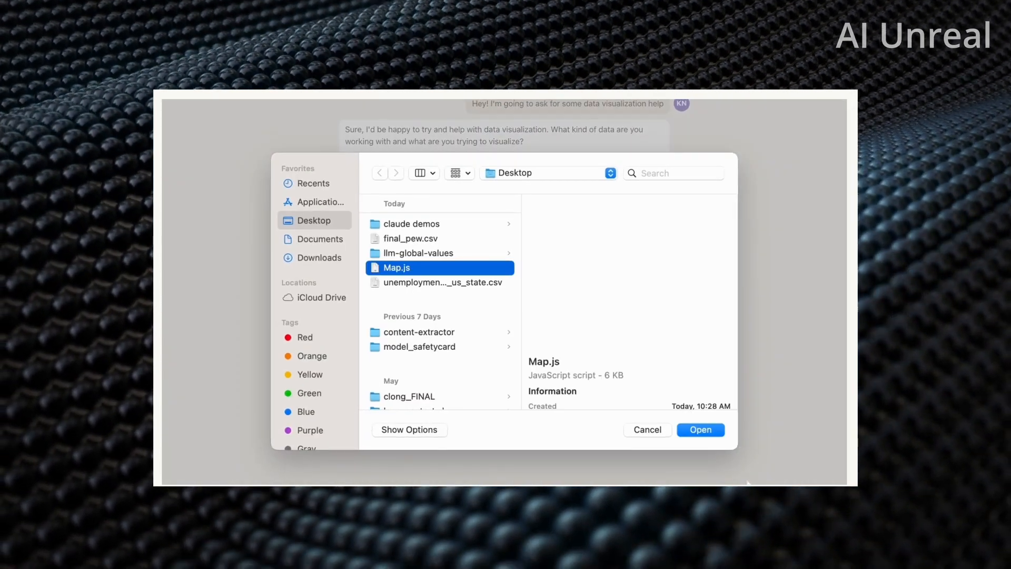
click(699, 429)
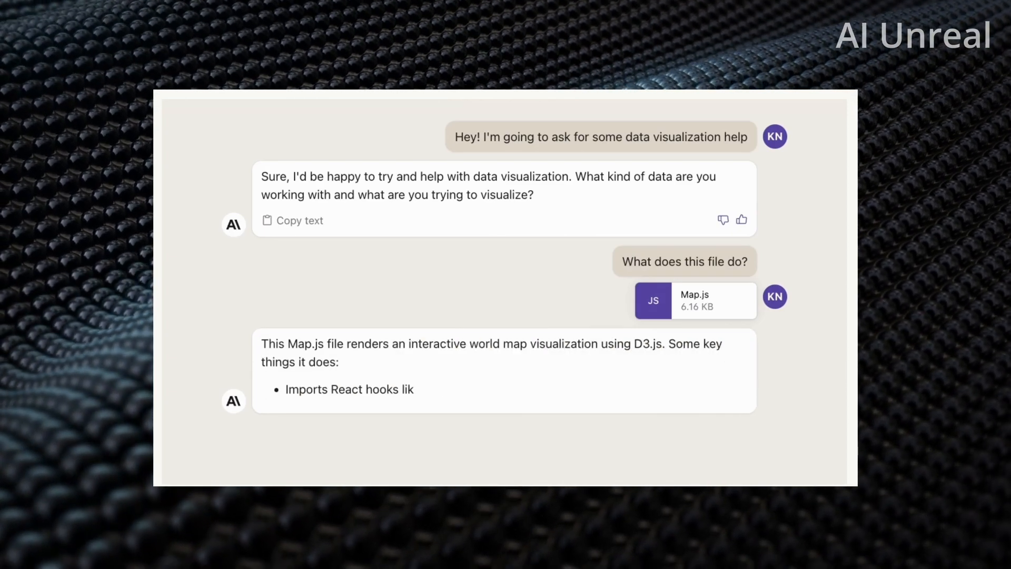
scroll(down, 3)
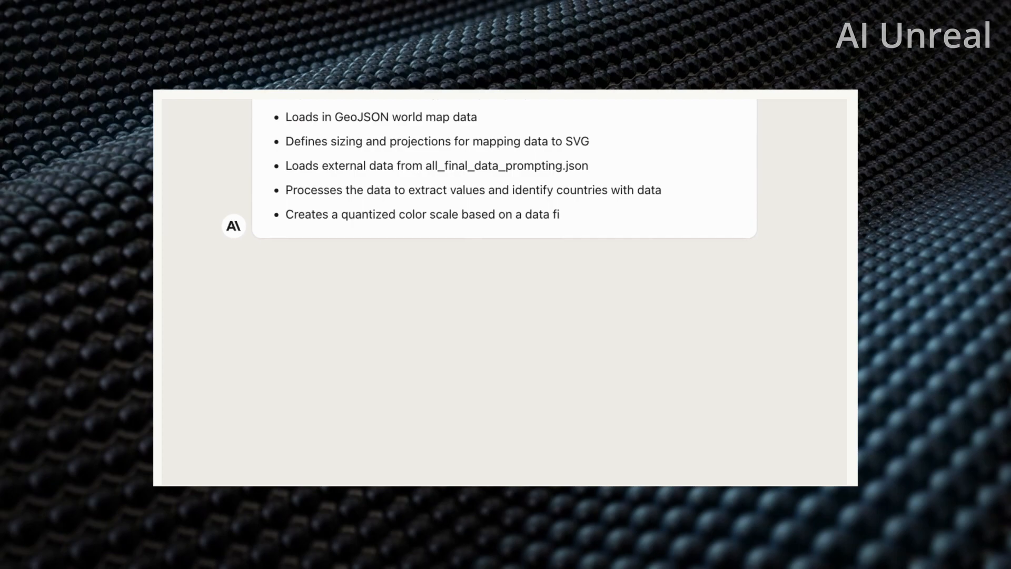
scroll(down, 3)
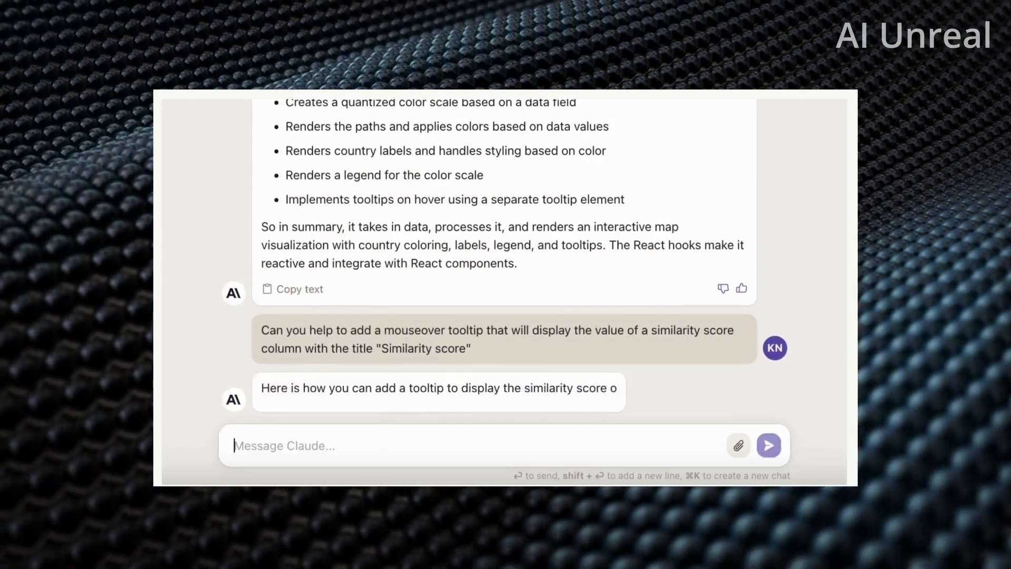
- Scroll through the D3 tooltip code Claude wrote for the Similarity score mouseover
scroll(down, 3)
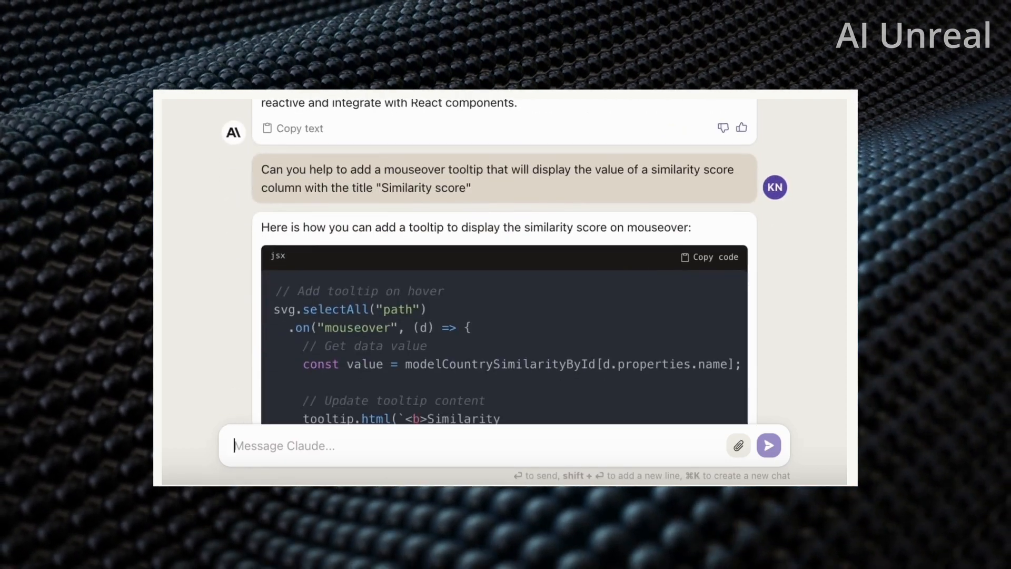
scroll(down, 3)
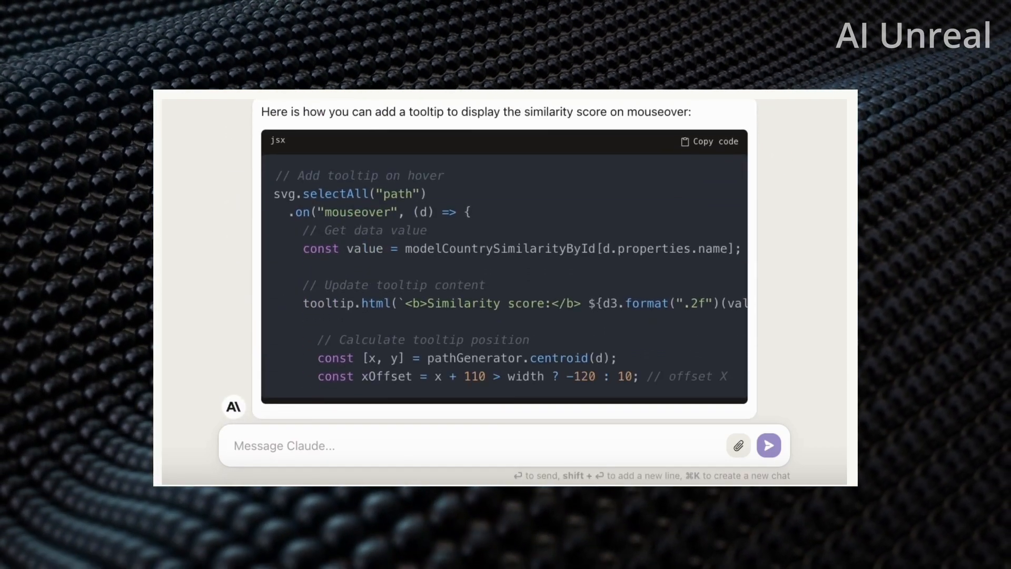
scroll(down, 3)
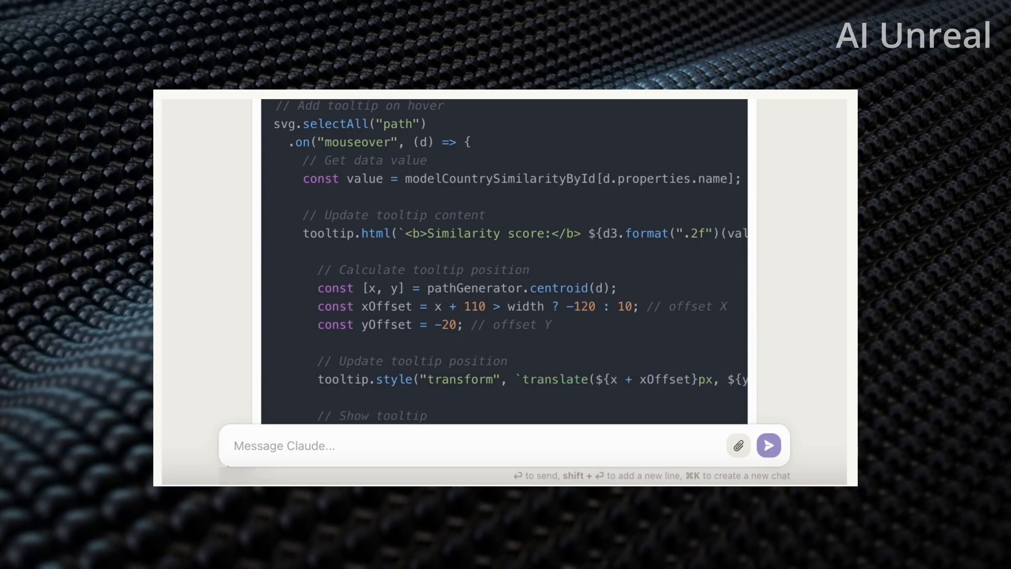
scroll(down, 3)
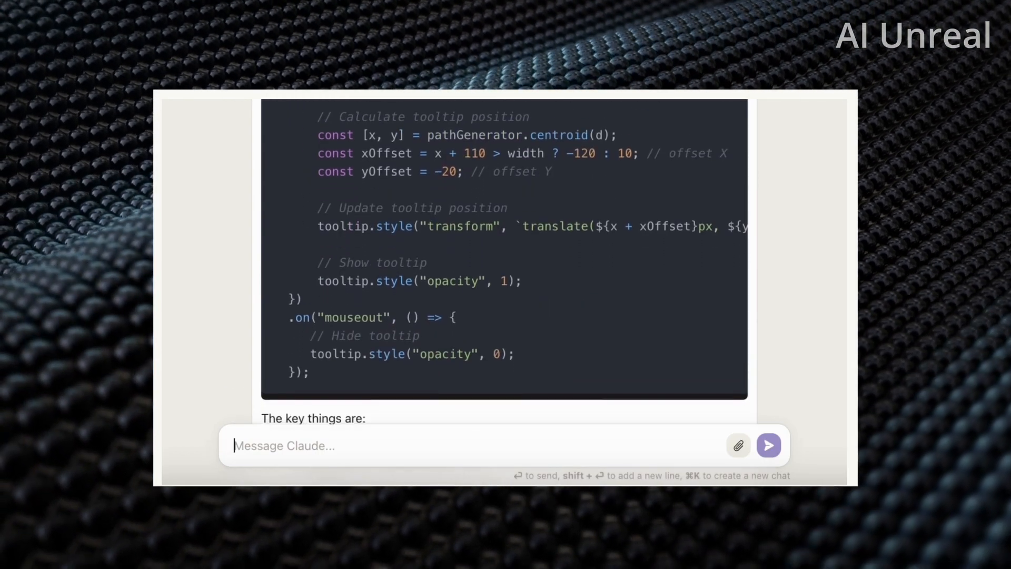
scroll(down, 3)
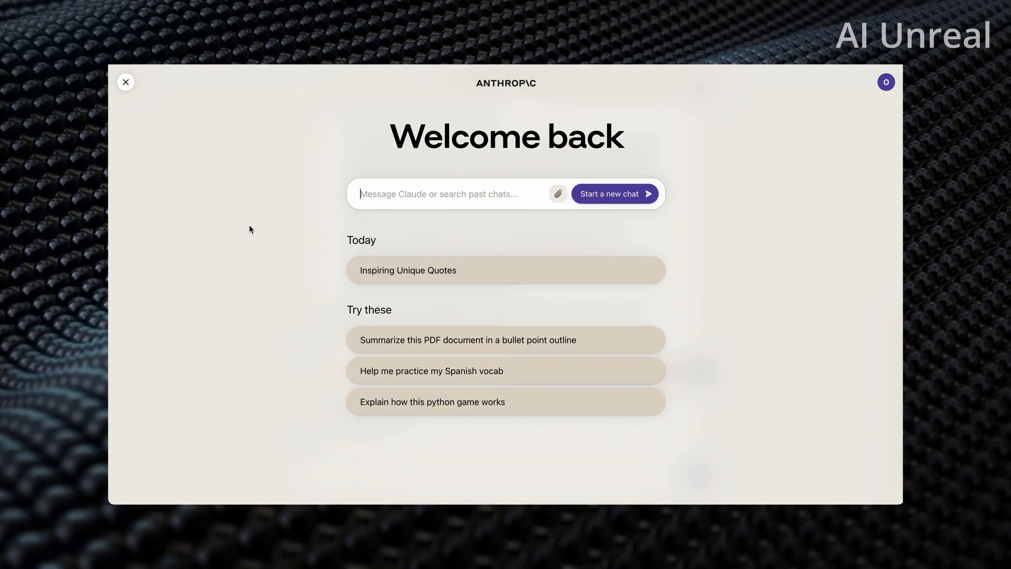
mouse_move(425, 370)
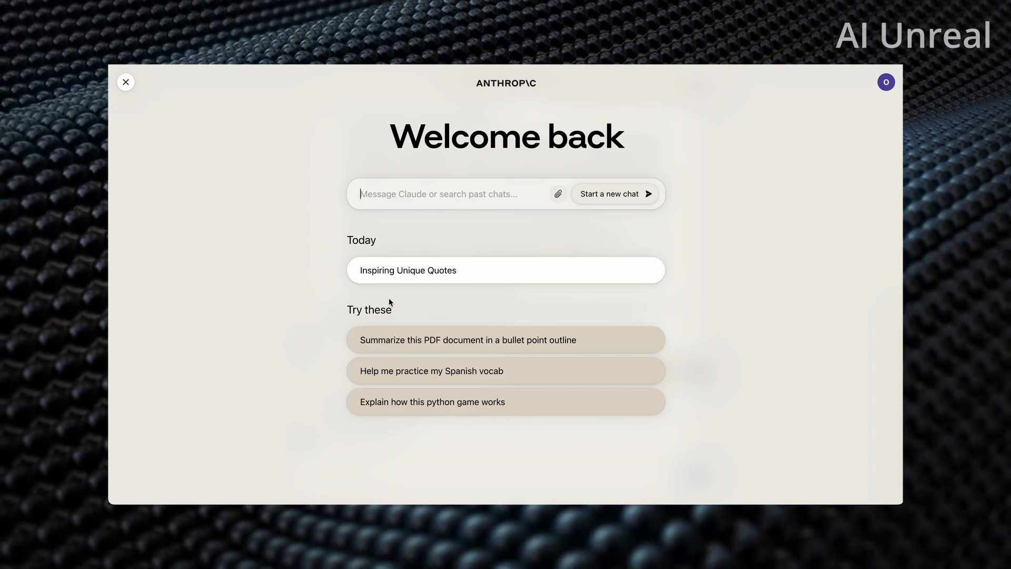
mouse_move(413, 413)
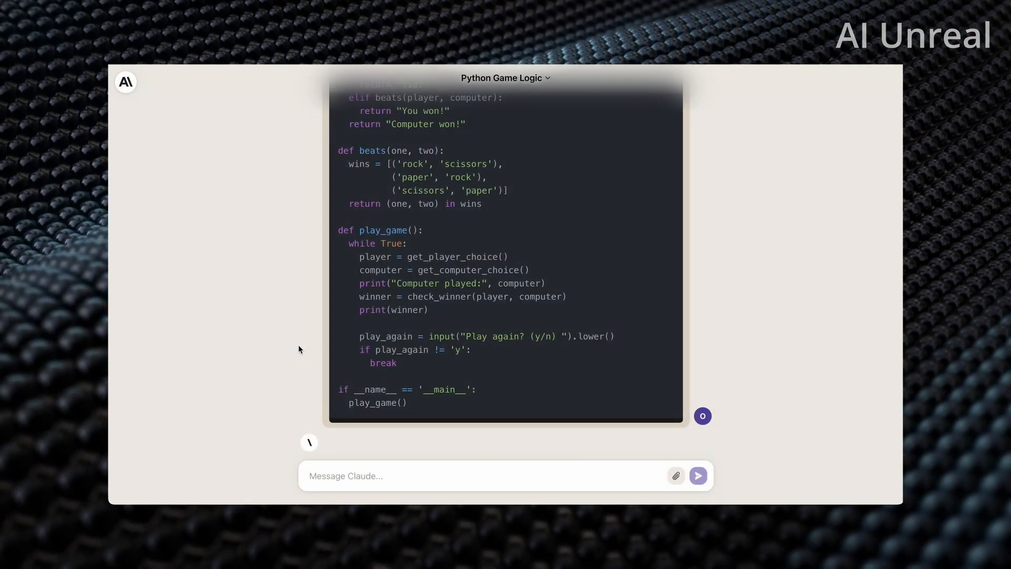
- Look over the rock-paper-scissors Python code in the Python Game Logic chat
scroll(up, 3)
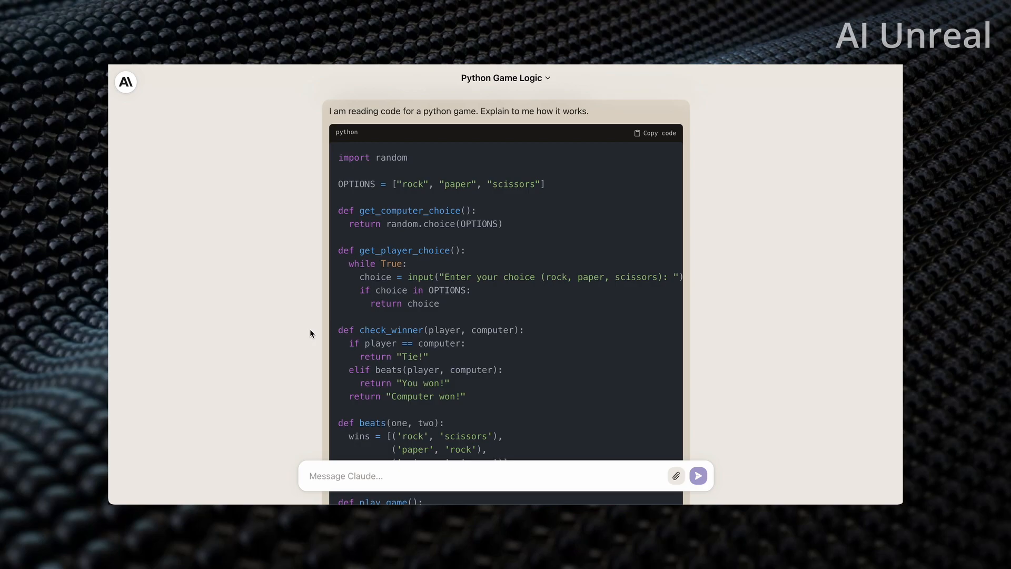
mouse_move(436, 170)
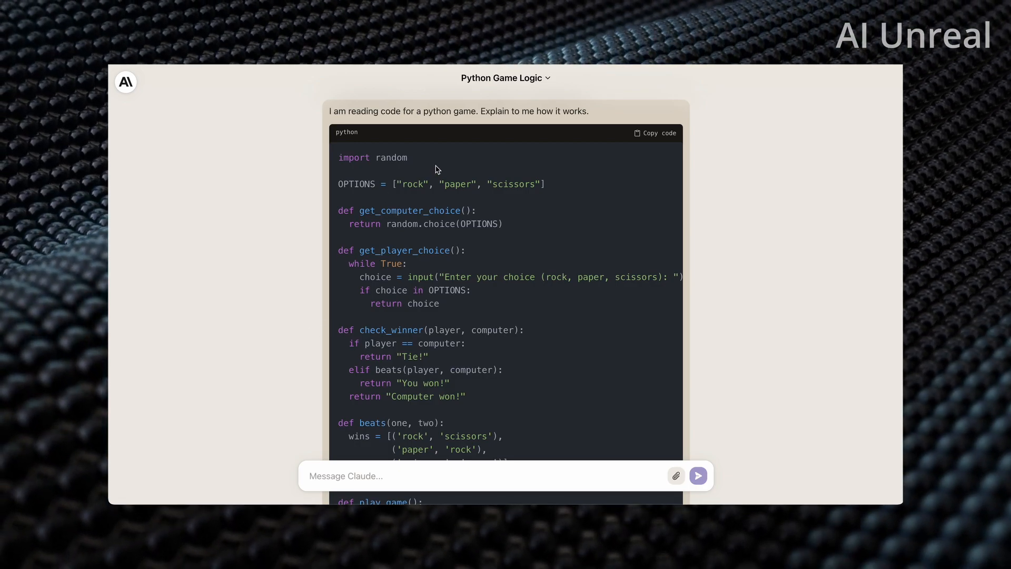
mouse_move(286, 398)
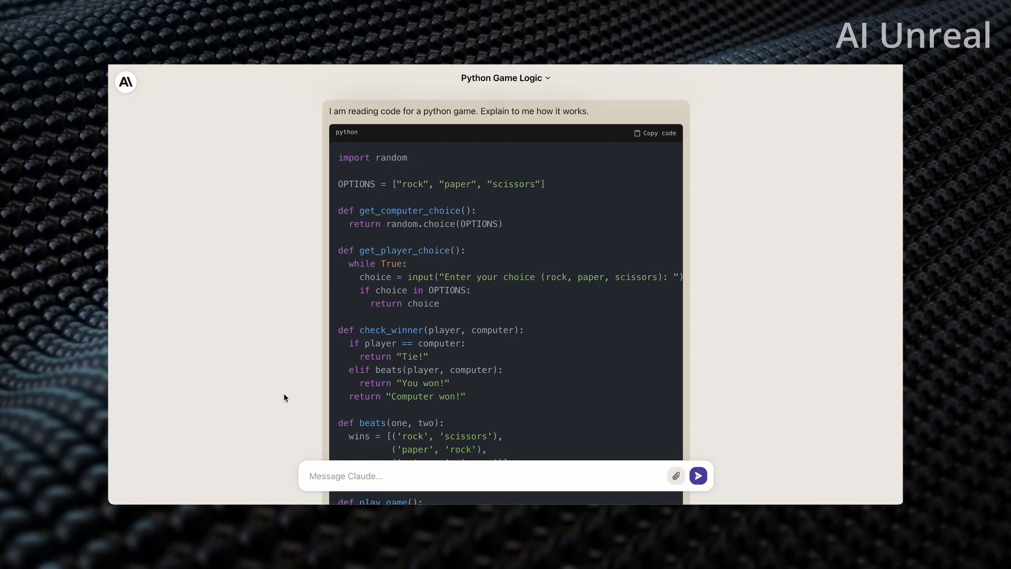
scroll(down, 3)
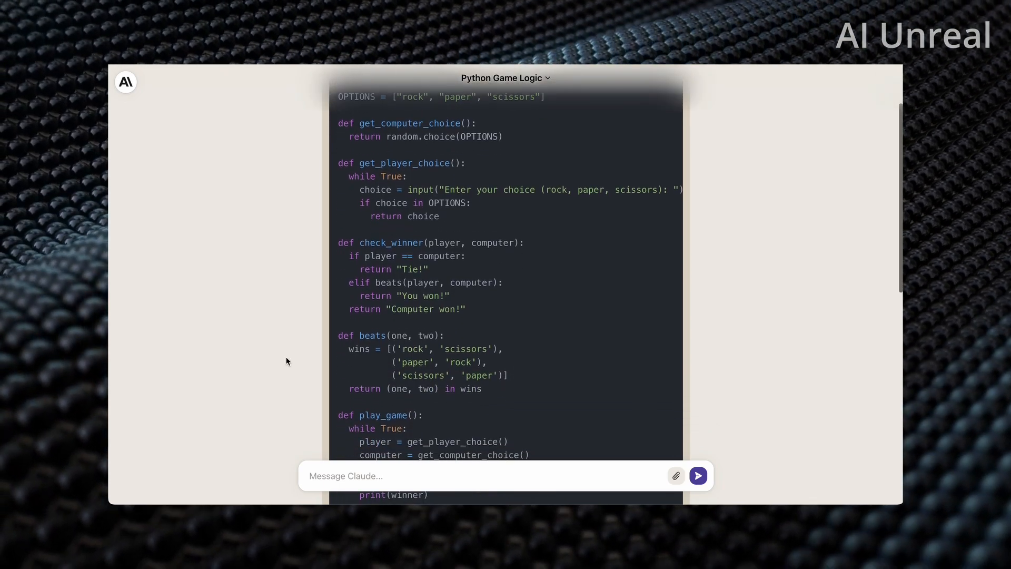
scroll(up, 3)
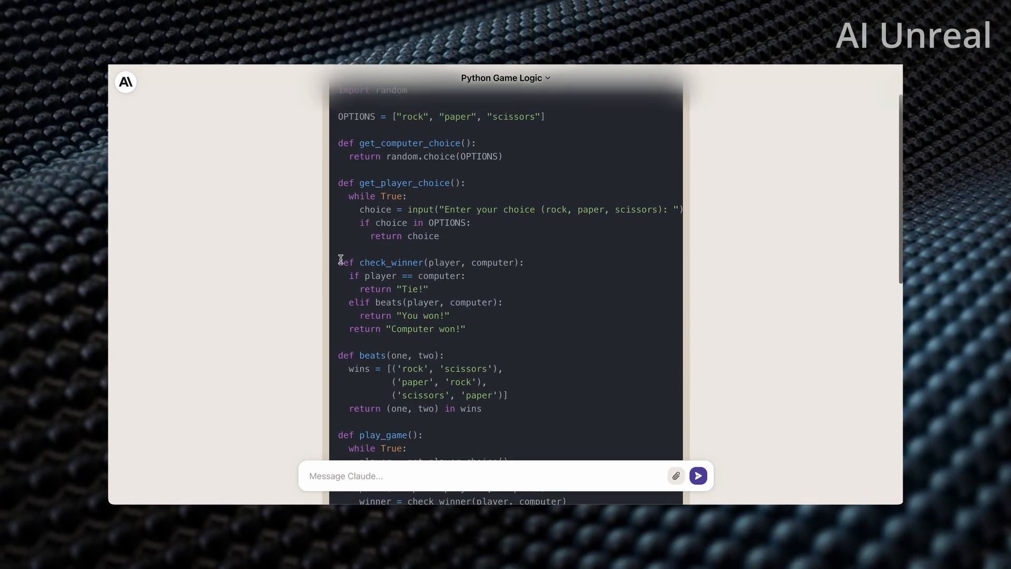
scroll(up, 3)
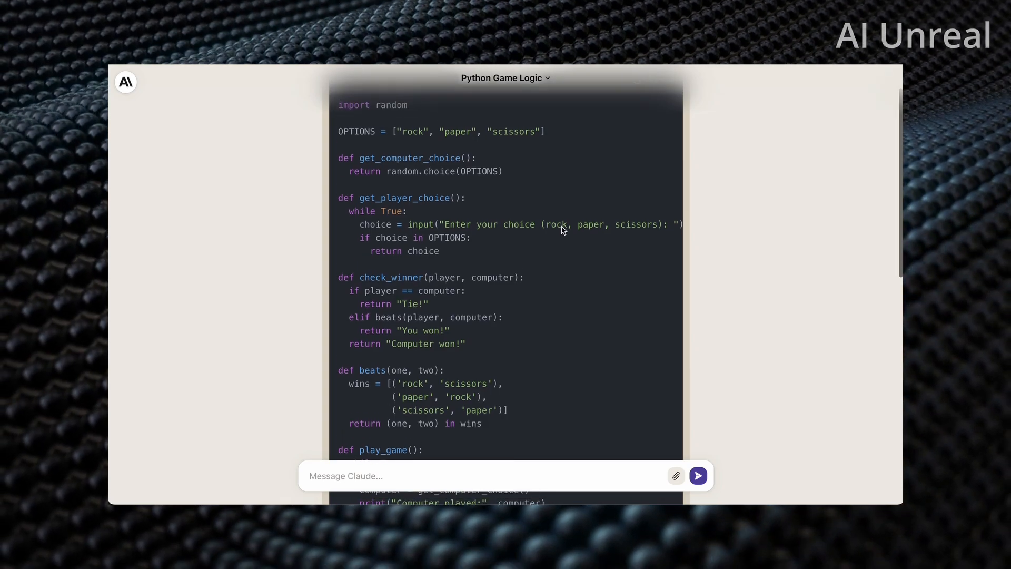
scroll(down, 3)
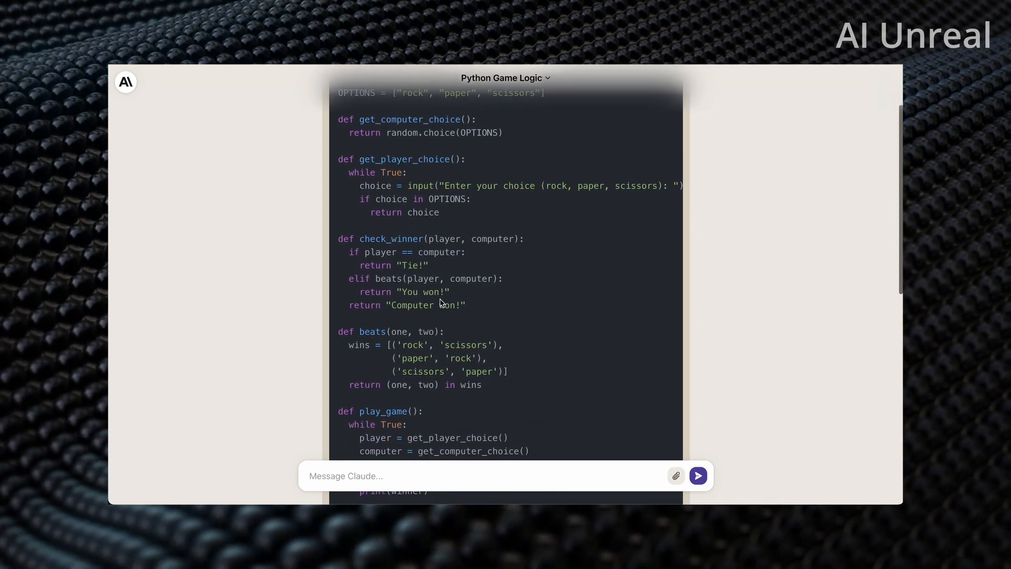
mouse_move(416, 257)
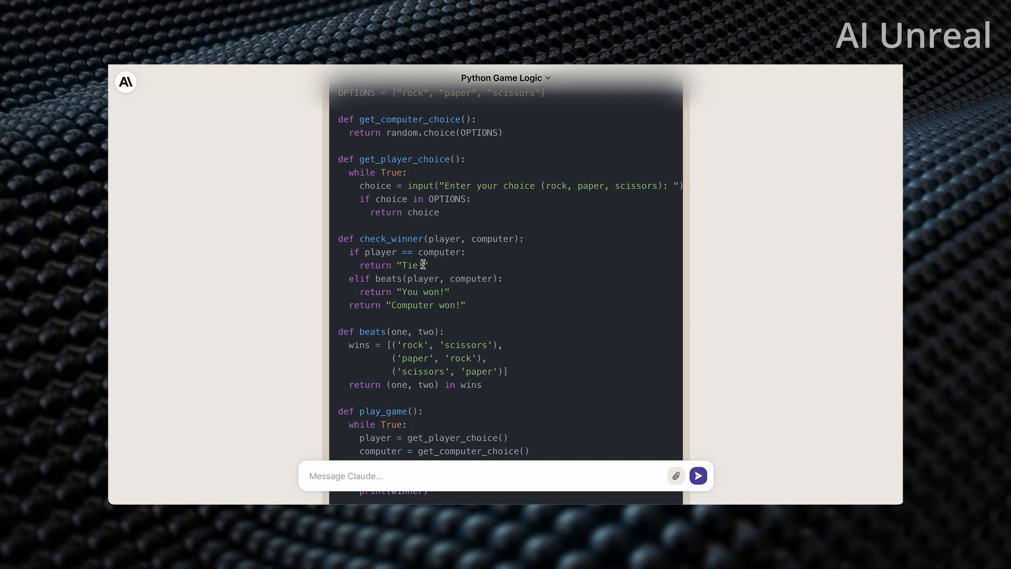
mouse_move(406, 278)
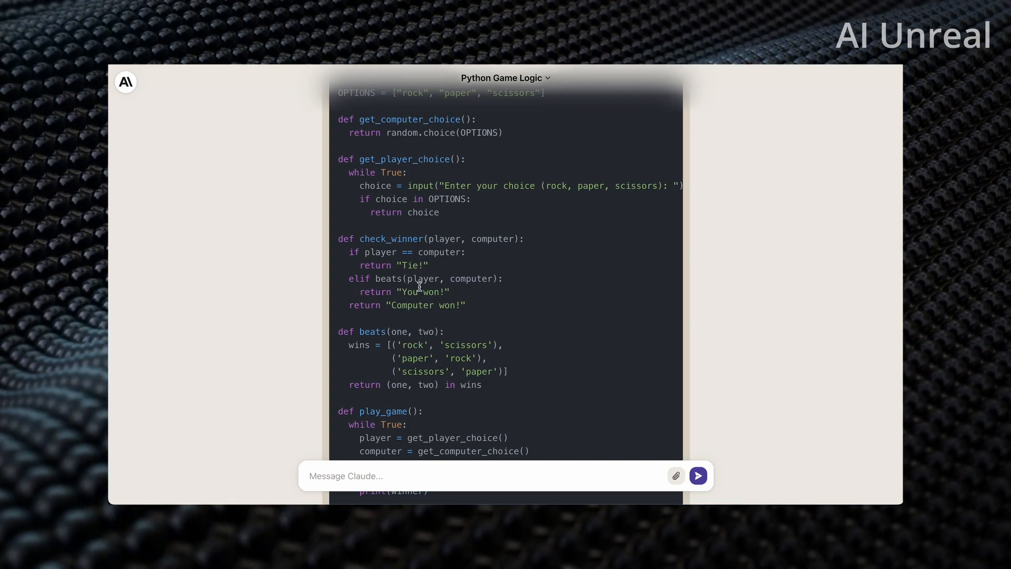
mouse_move(325, 373)
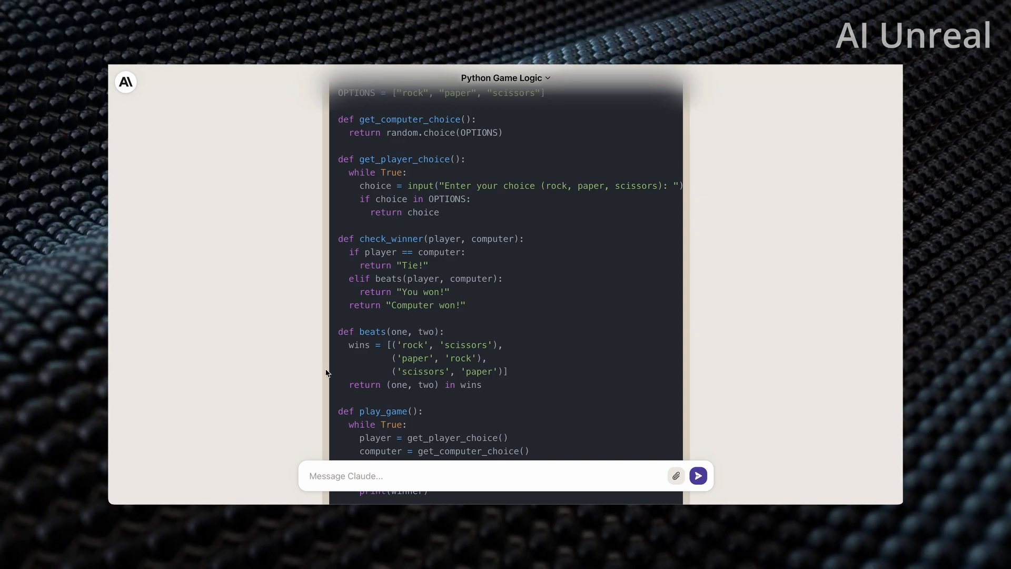
- Read Claude's function-by-function explanation, then return to the home screen
scroll(down, 3)
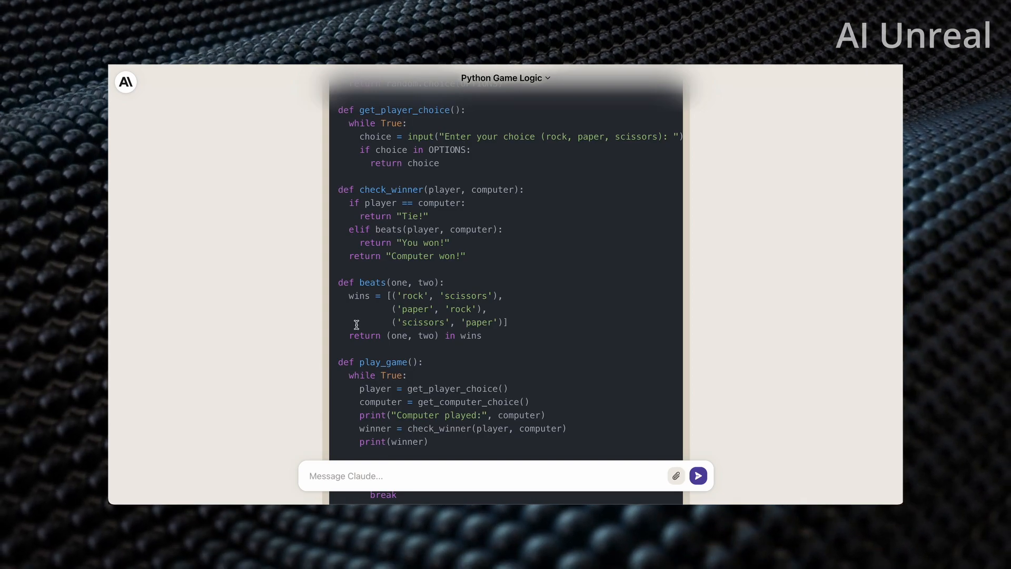
scroll(down, 3)
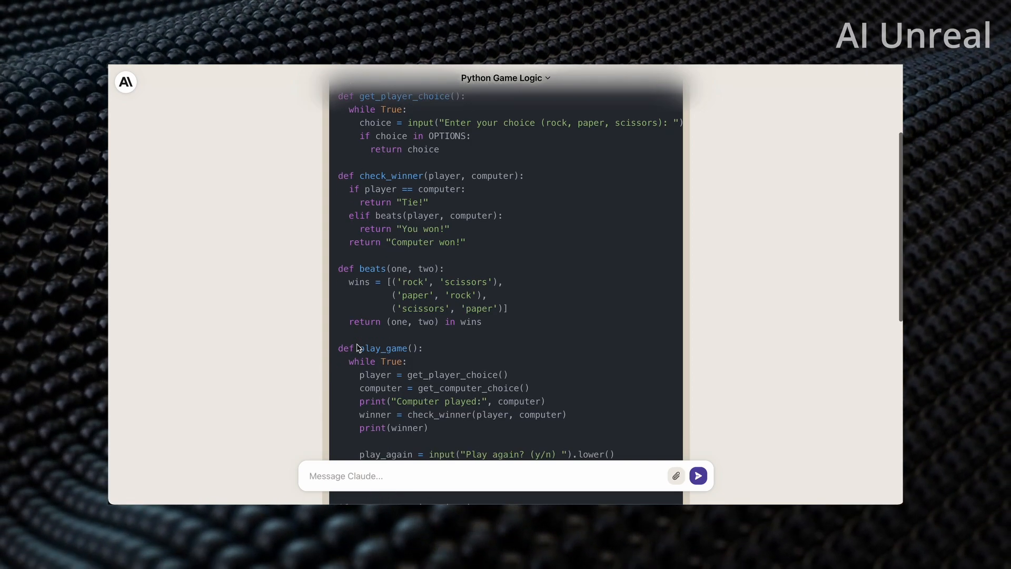
scroll(down, 3)
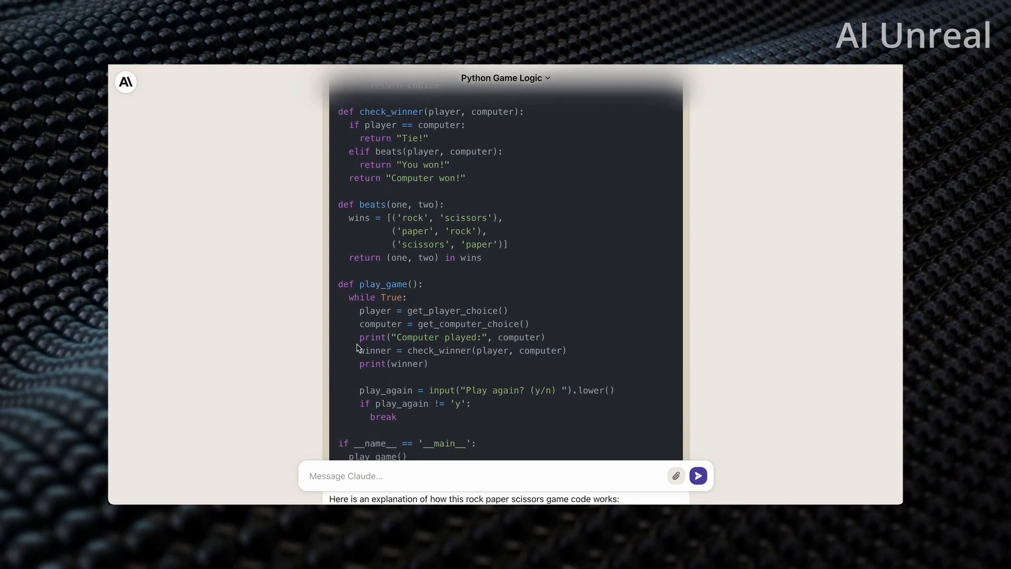
scroll(down, 3)
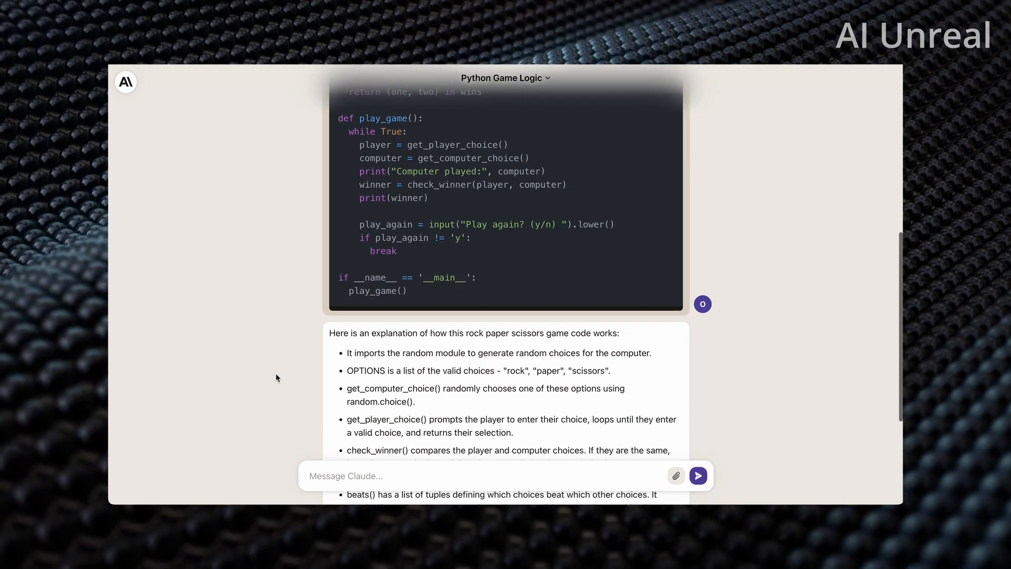
scroll(down, 3)
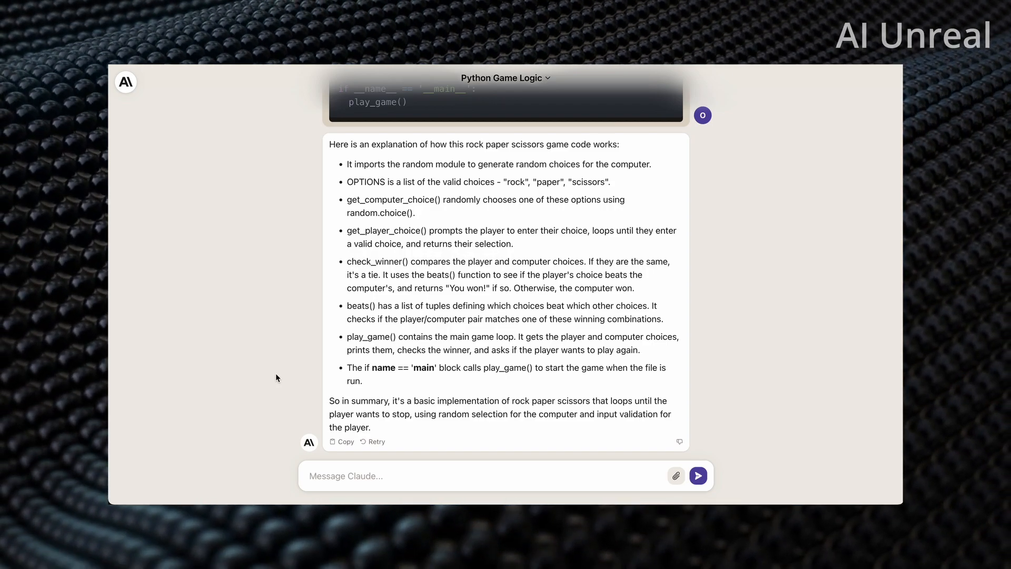
mouse_move(492, 182)
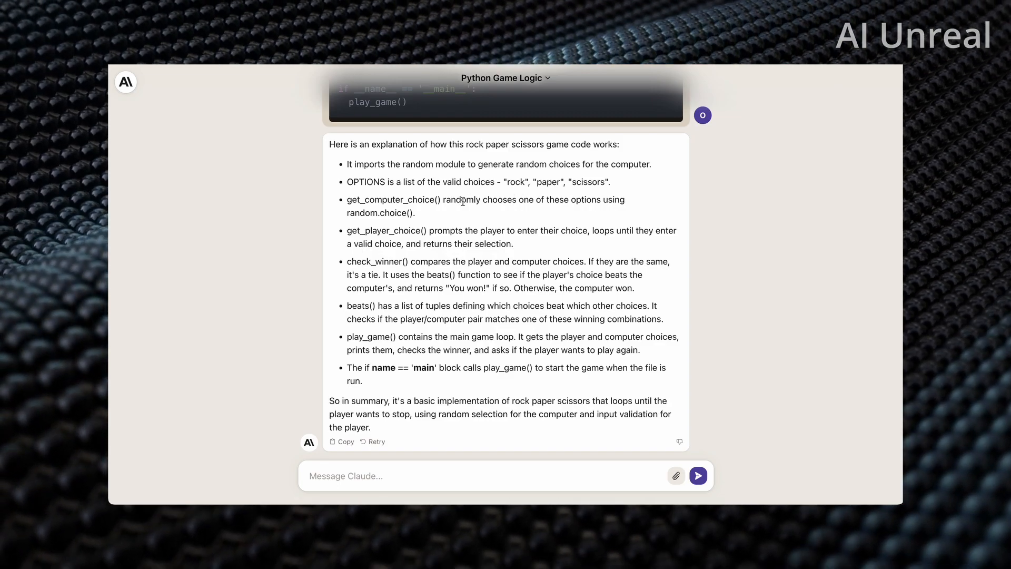
mouse_move(449, 208)
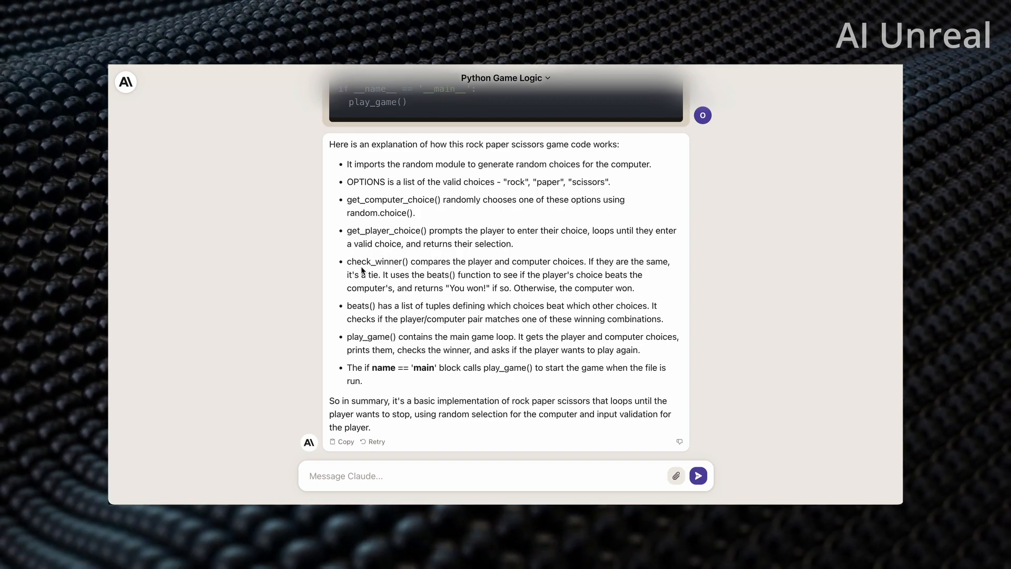
mouse_move(301, 307)
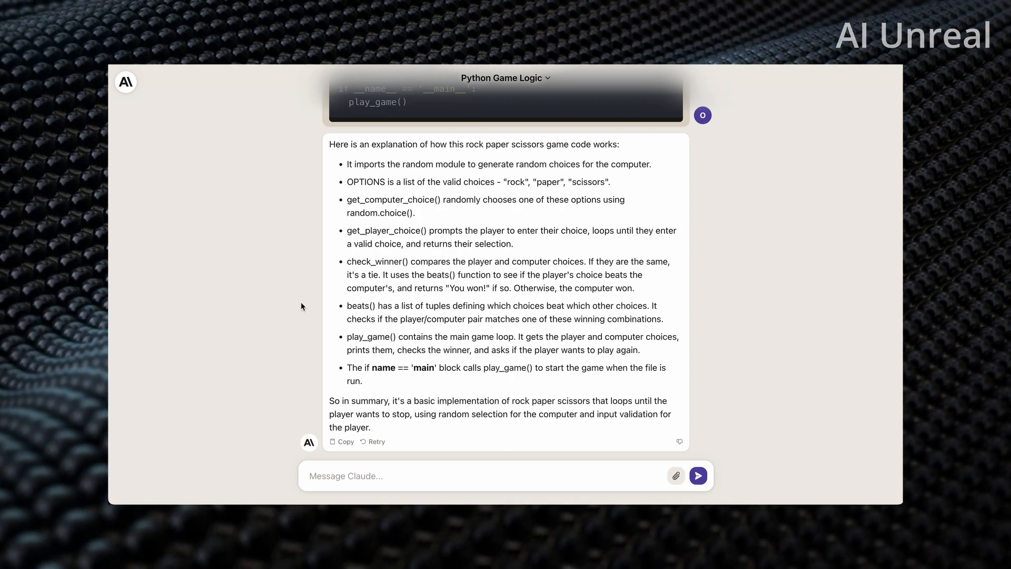
mouse_move(304, 376)
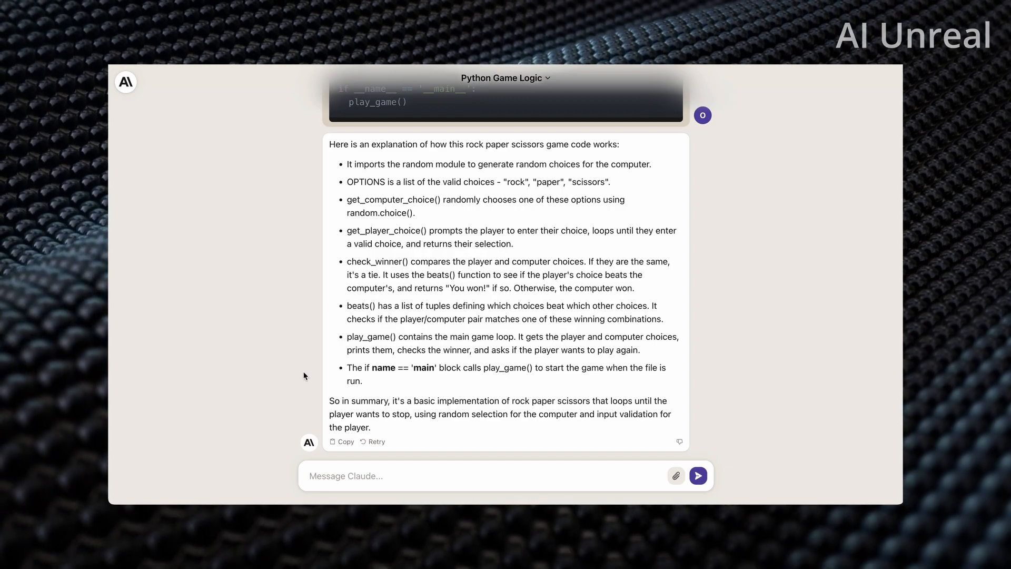
mouse_move(436, 413)
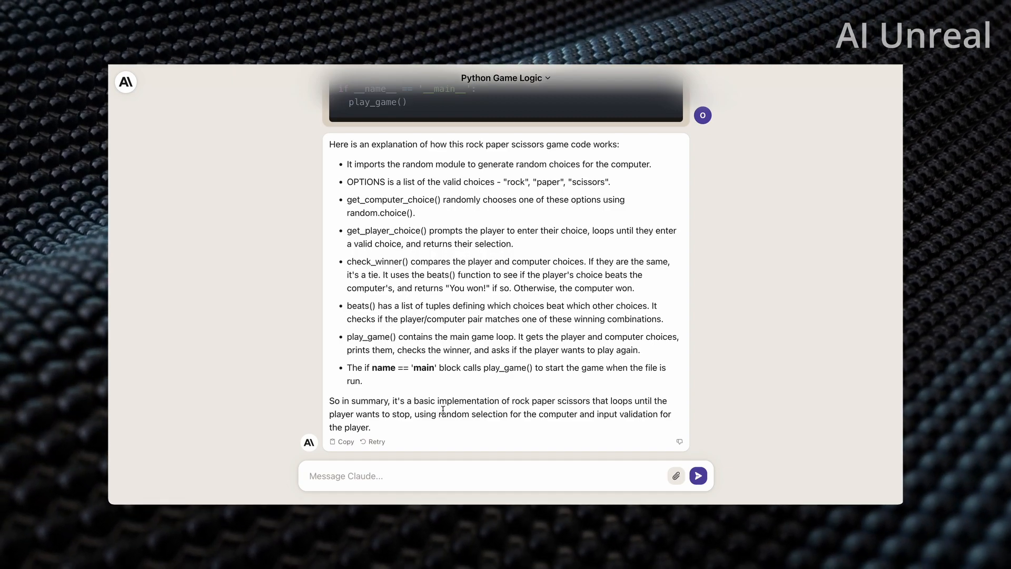
mouse_move(455, 430)
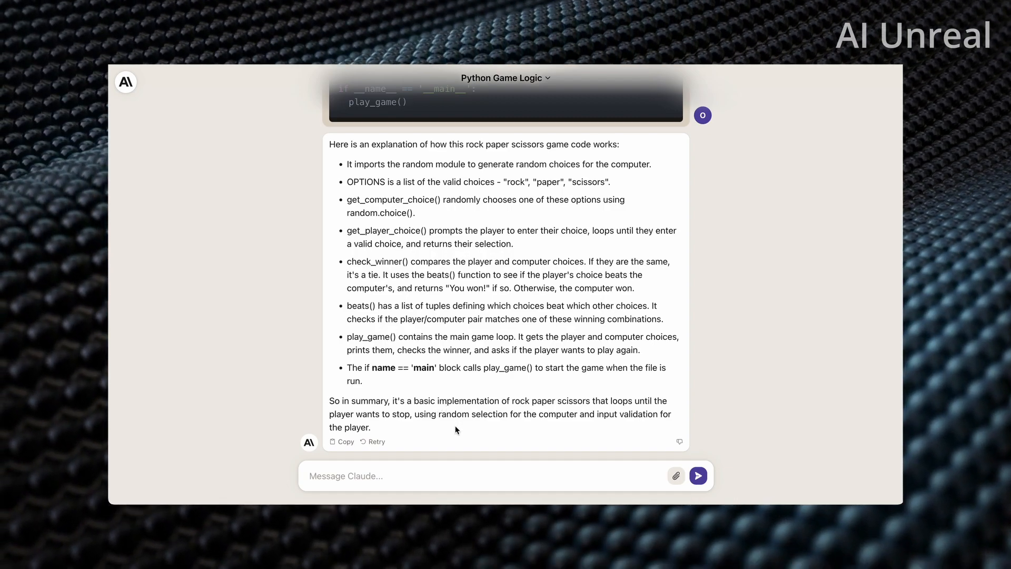
mouse_move(504, 426)
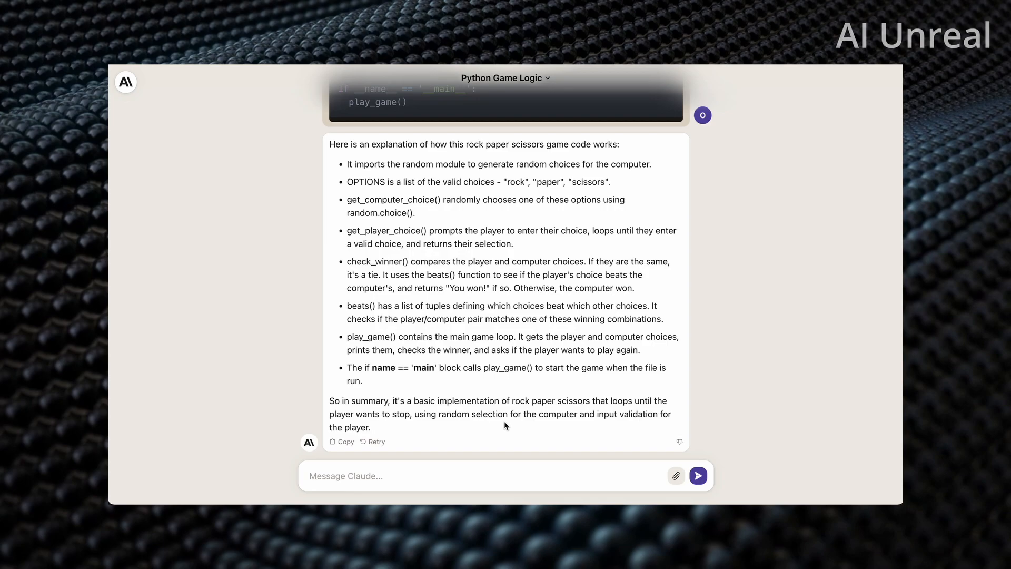
mouse_move(508, 427)
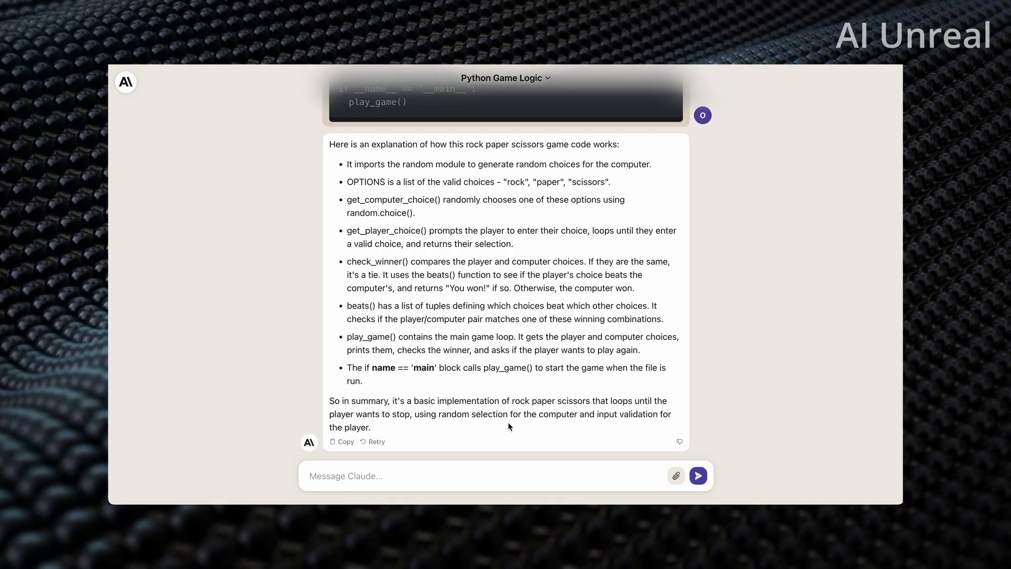
mouse_move(297, 280)
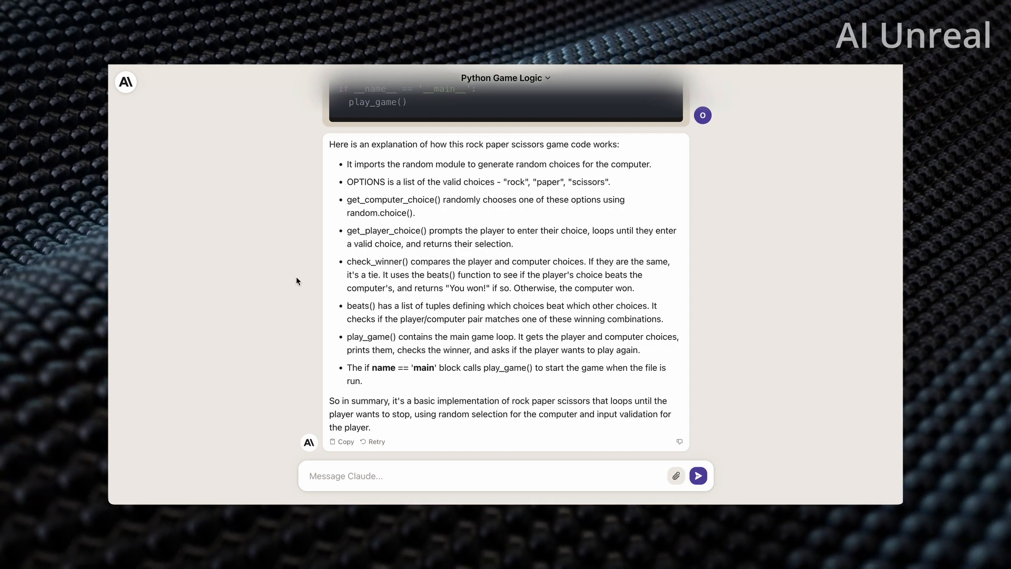
scroll(up, 3)
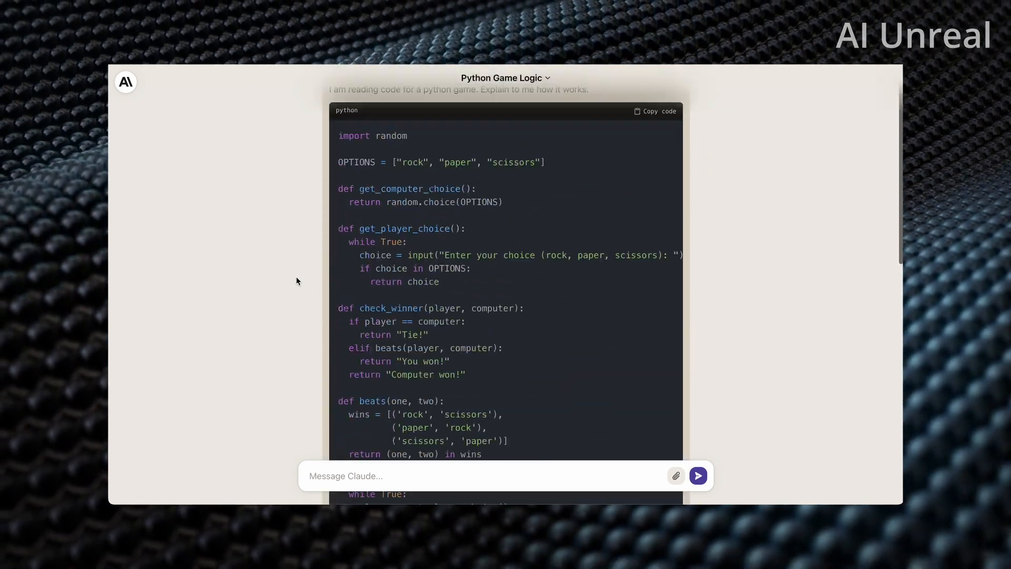
scroll(up, 3)
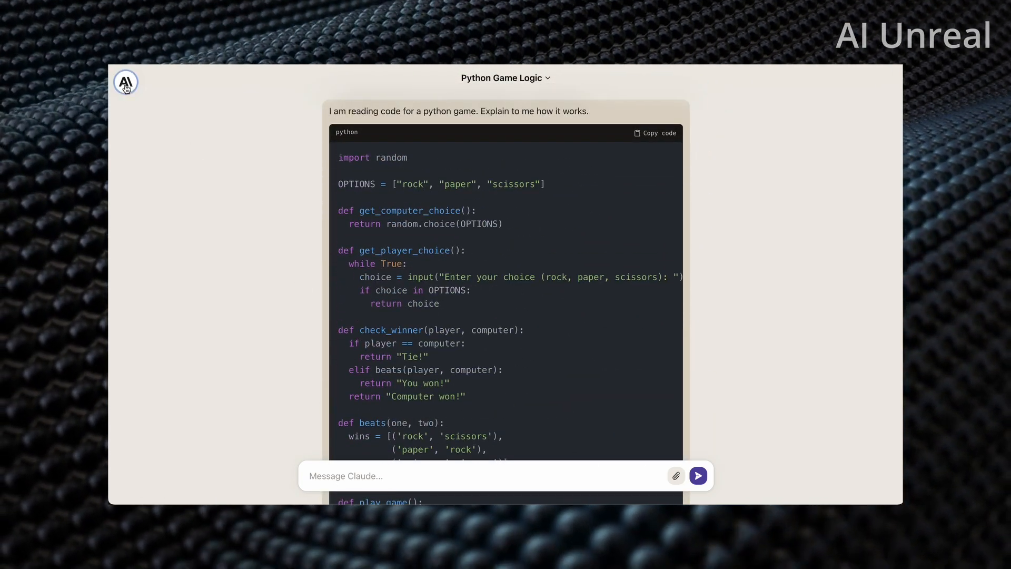
click(125, 82)
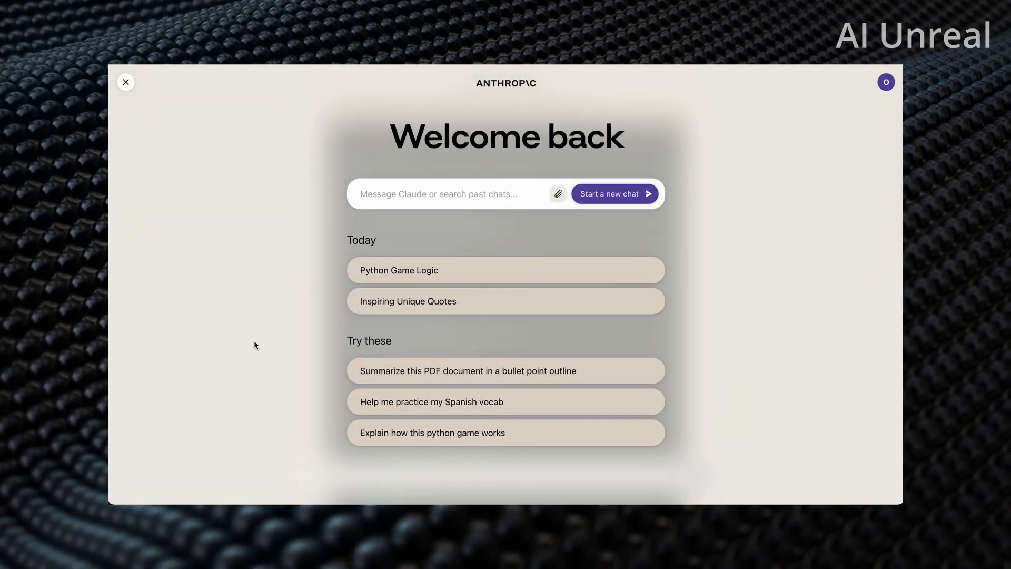
mouse_move(365, 377)
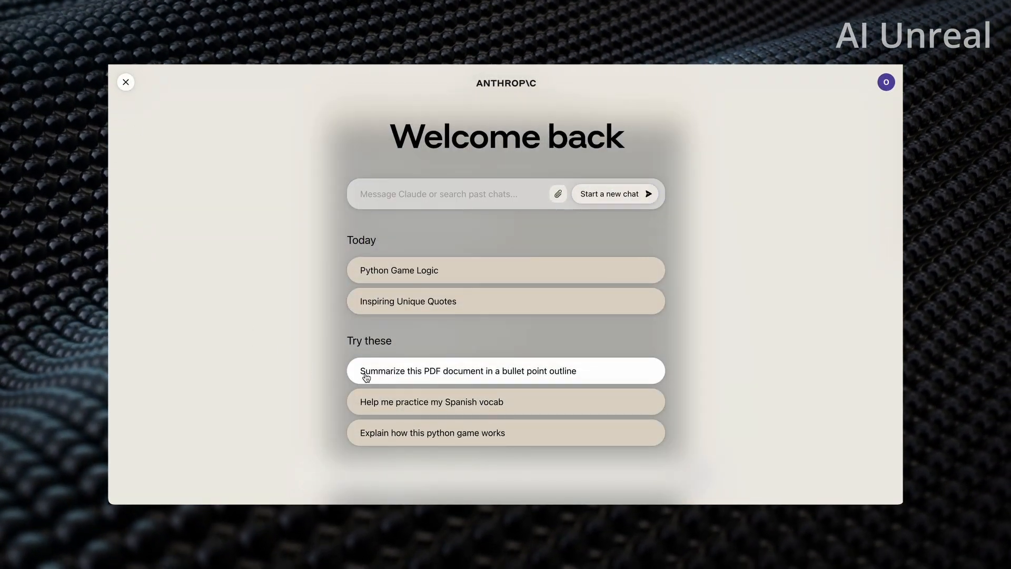
- Start the sample PDF-summary chat and review the extracted text of Brown v Board of Education.pdf
click(470, 369)
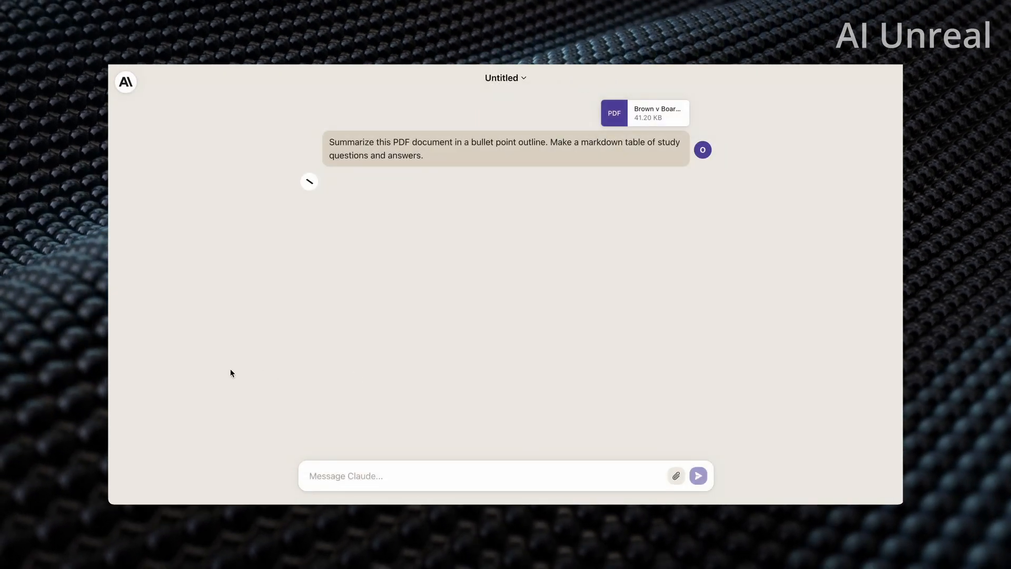
click(505, 77)
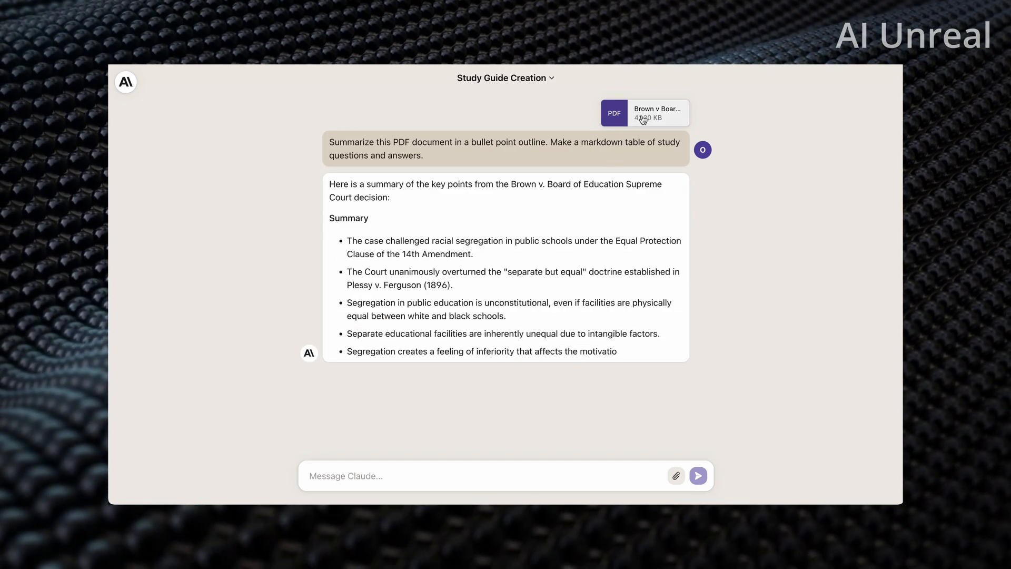
click(643, 113)
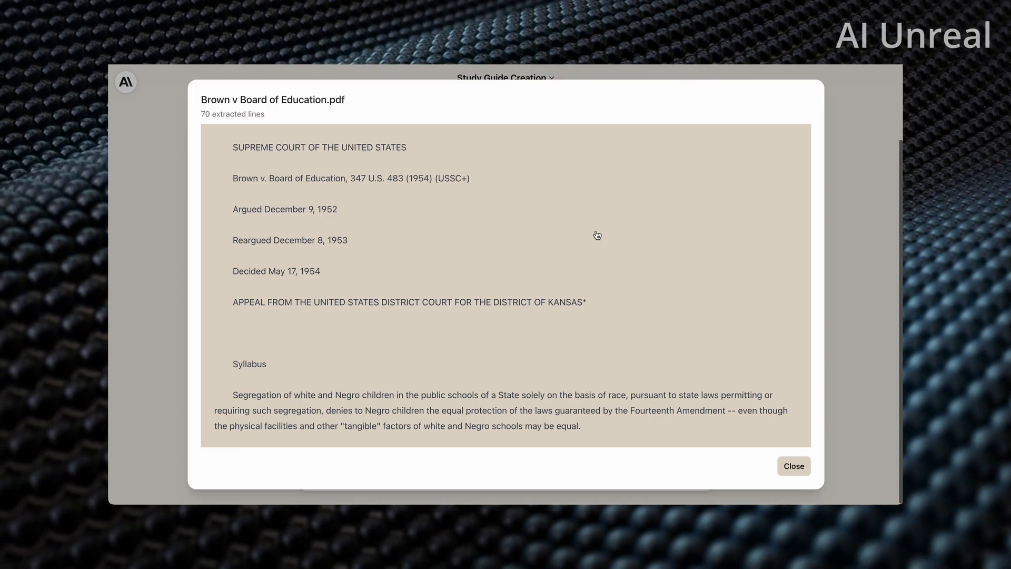
scroll(down, 3)
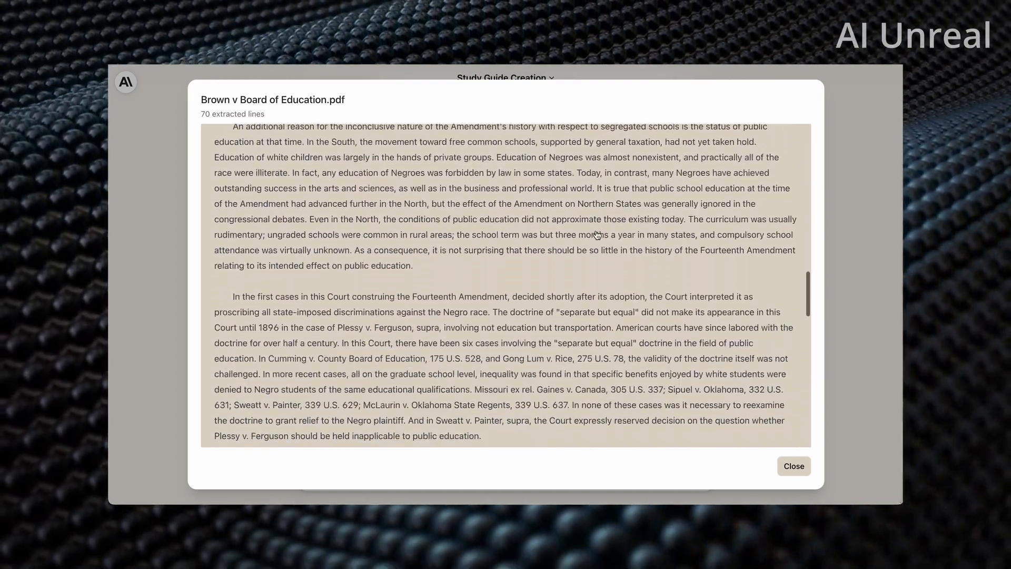
scroll(down, 3)
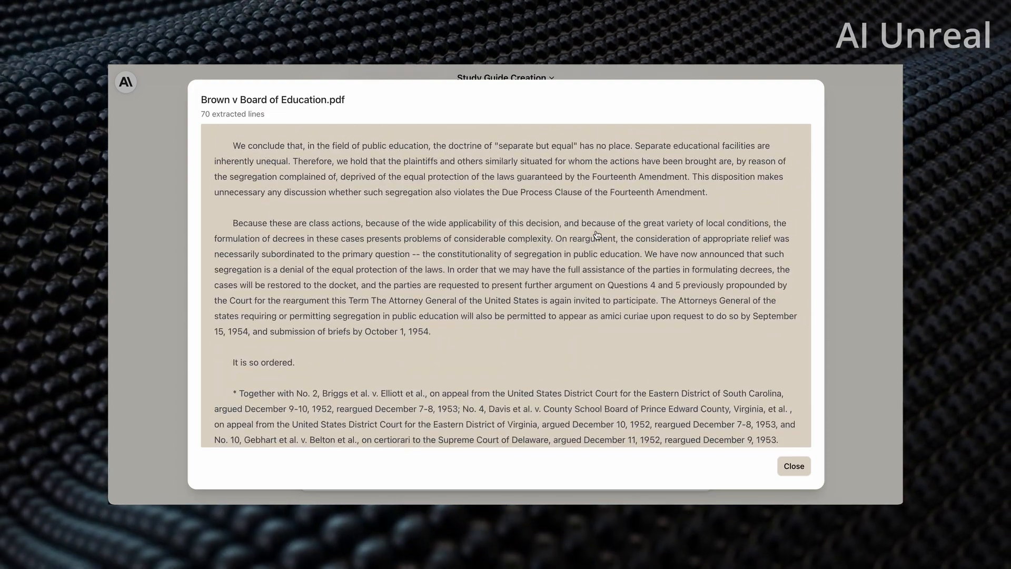
click(792, 466)
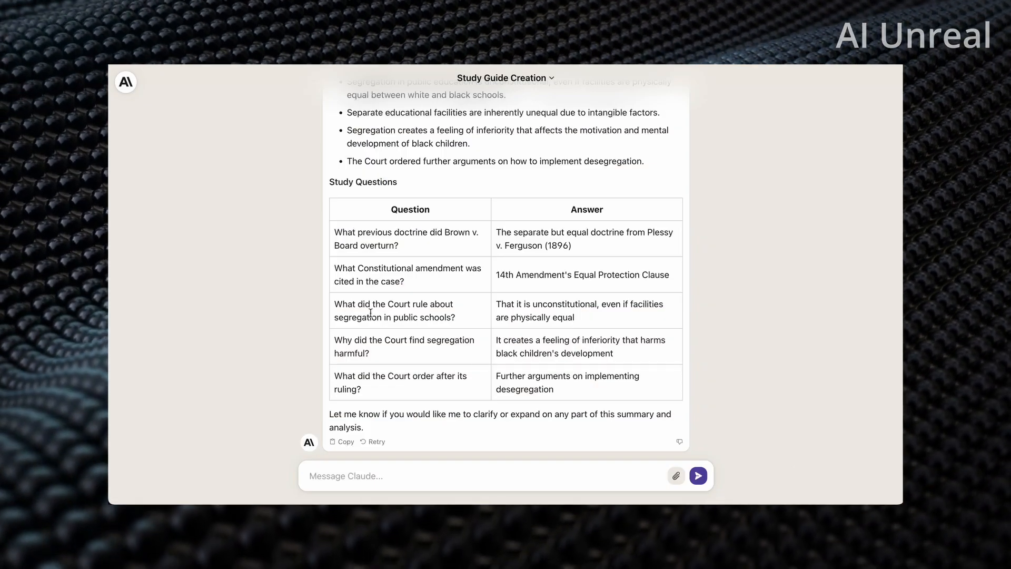
- Scroll through the Brown v. Board bullet summary and study-question table, then go home
scroll(up, 3)
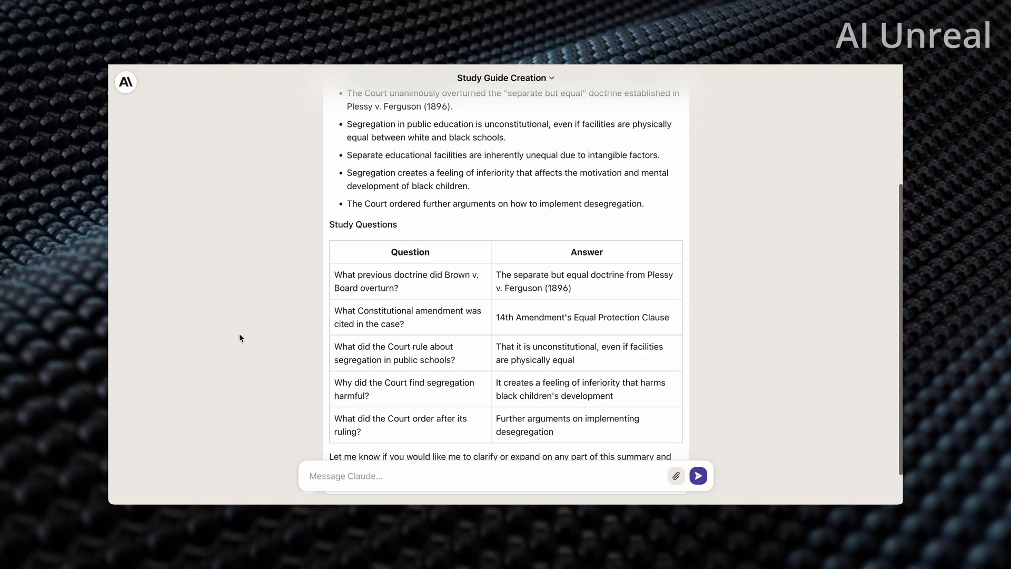
scroll(up, 3)
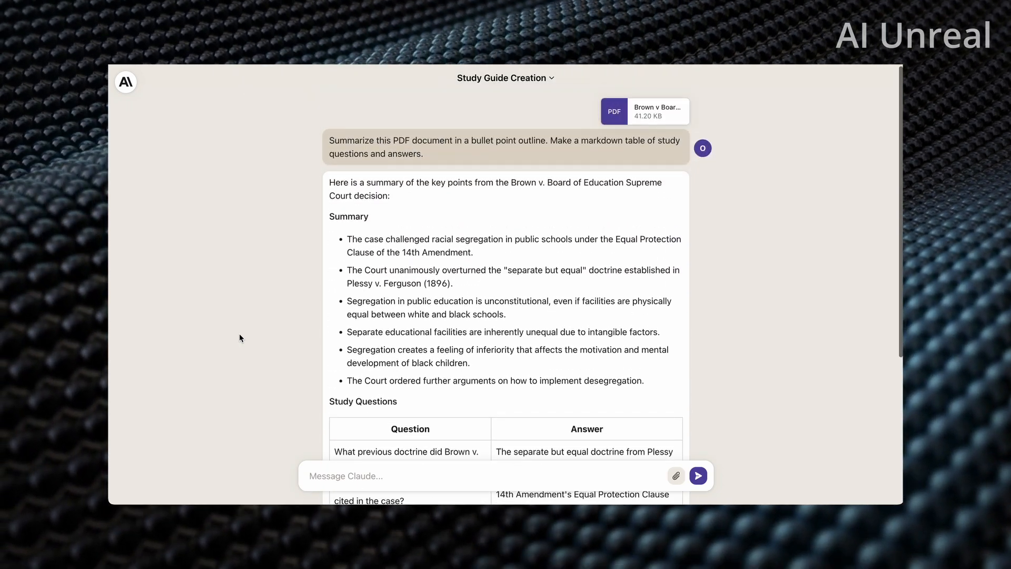
scroll(down, 3)
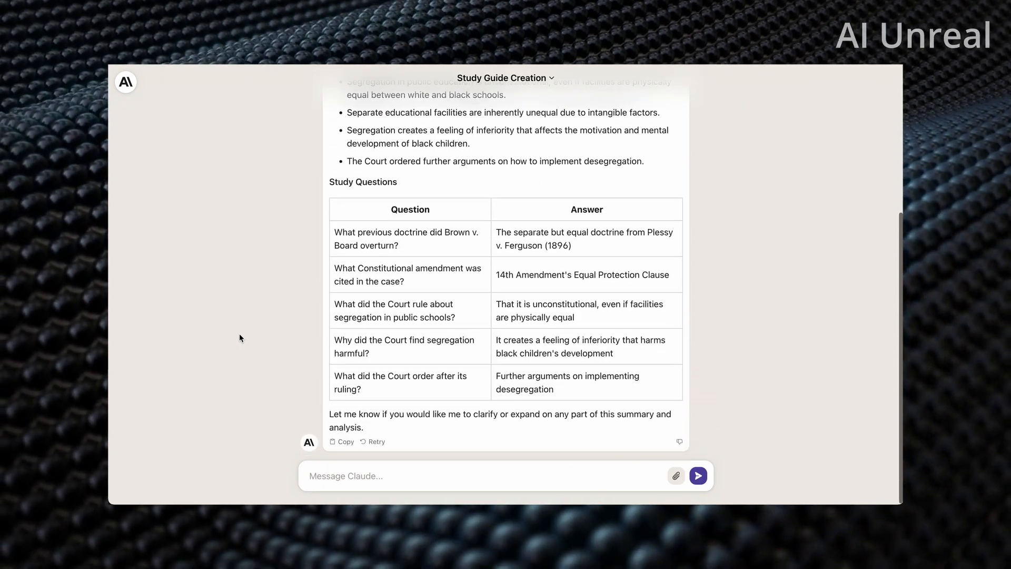
mouse_move(440, 298)
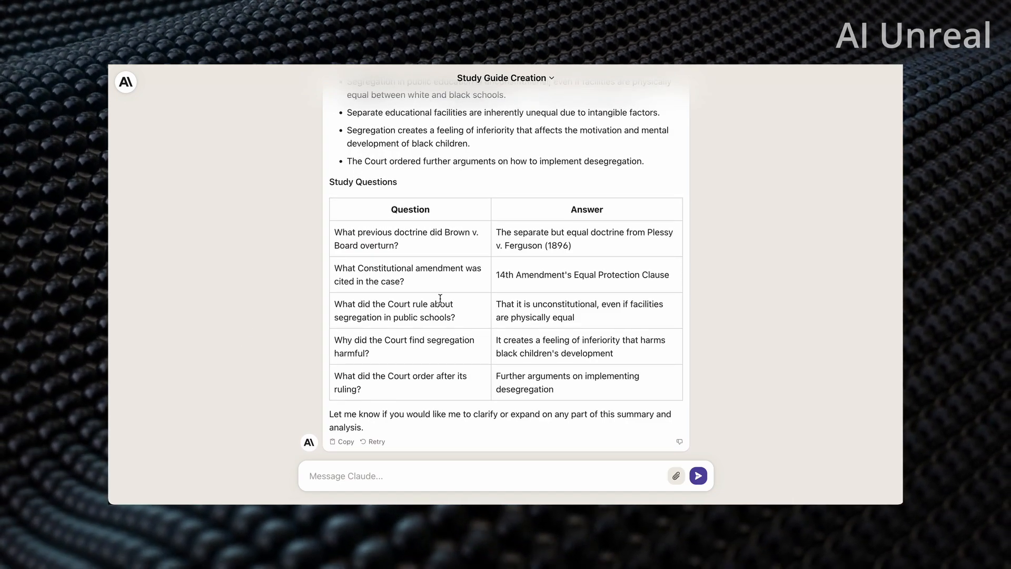
mouse_move(492, 237)
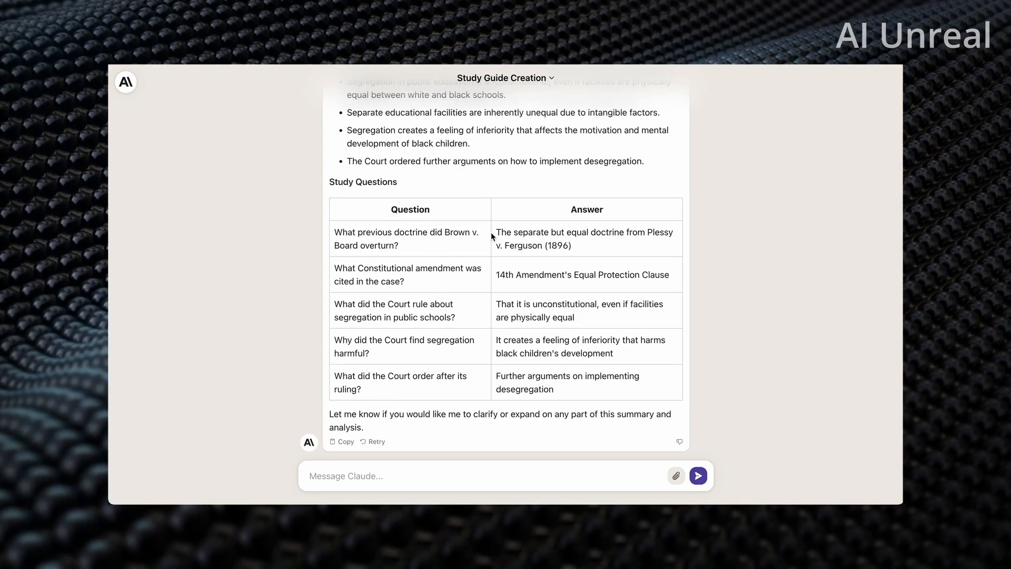
scroll(up, 3)
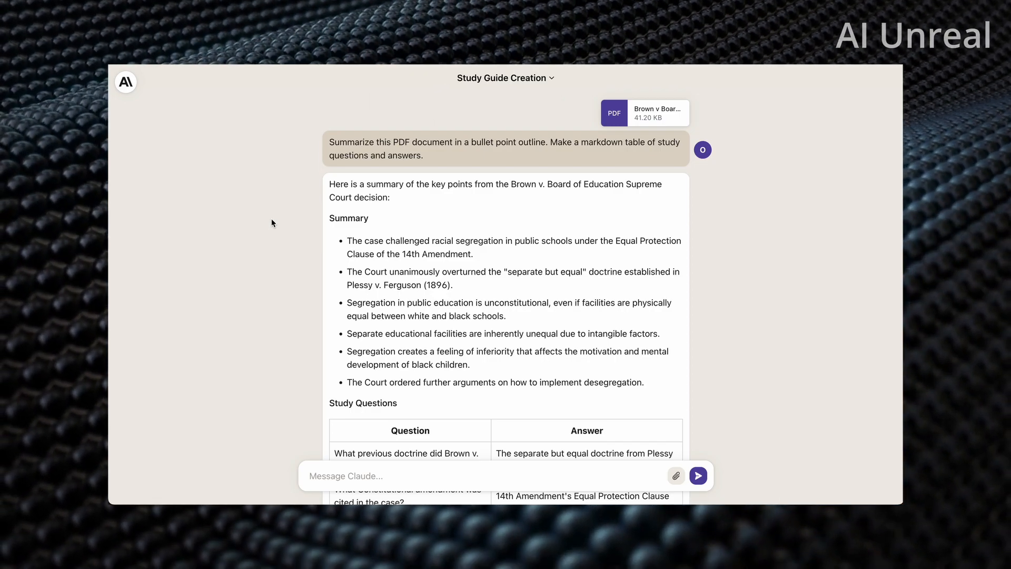
scroll(down, 3)
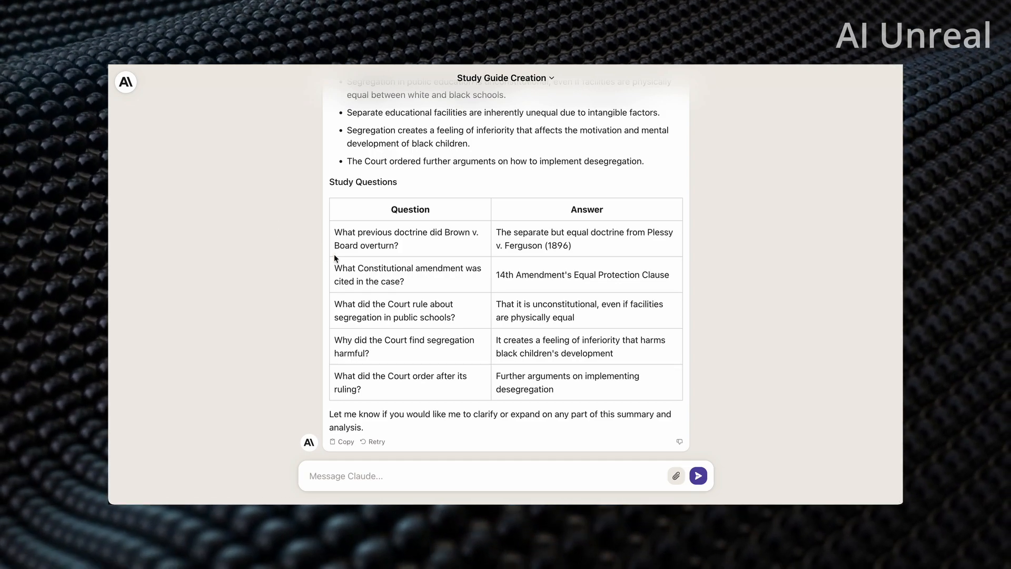
mouse_move(255, 227)
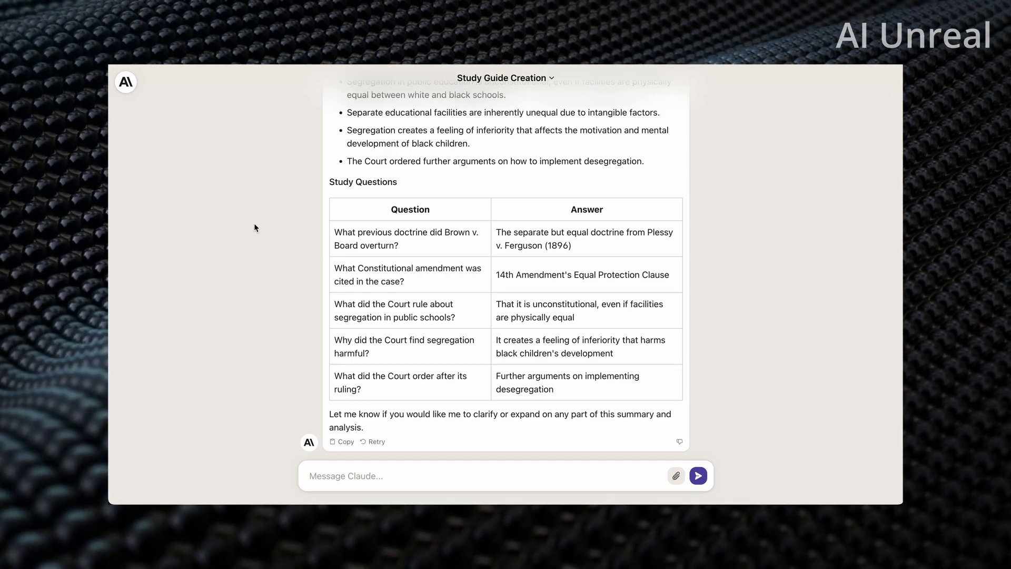
click(126, 82)
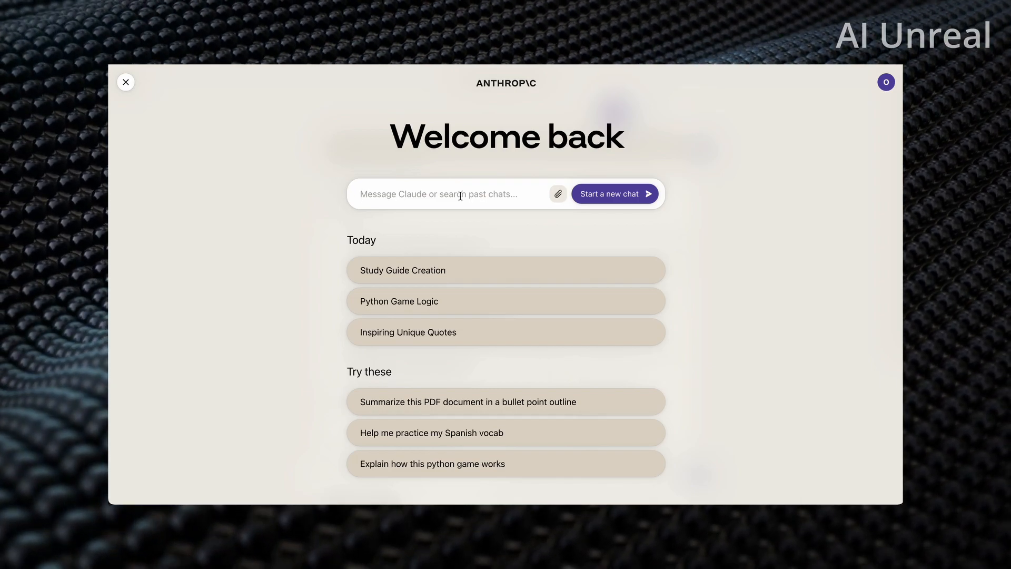
- Ask Claude what the Threads app is and who its founder is
text(what)
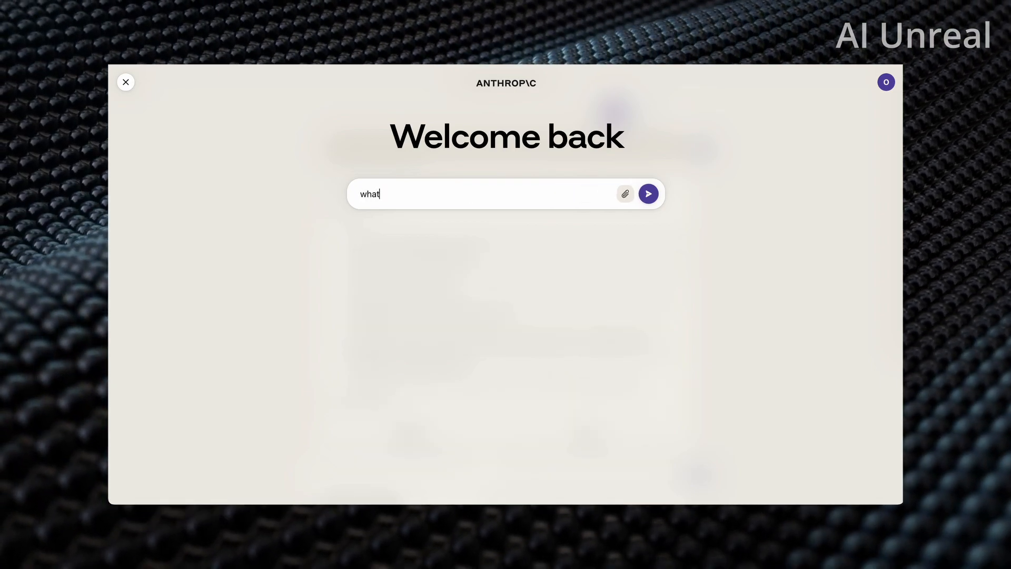
text(is the thre)
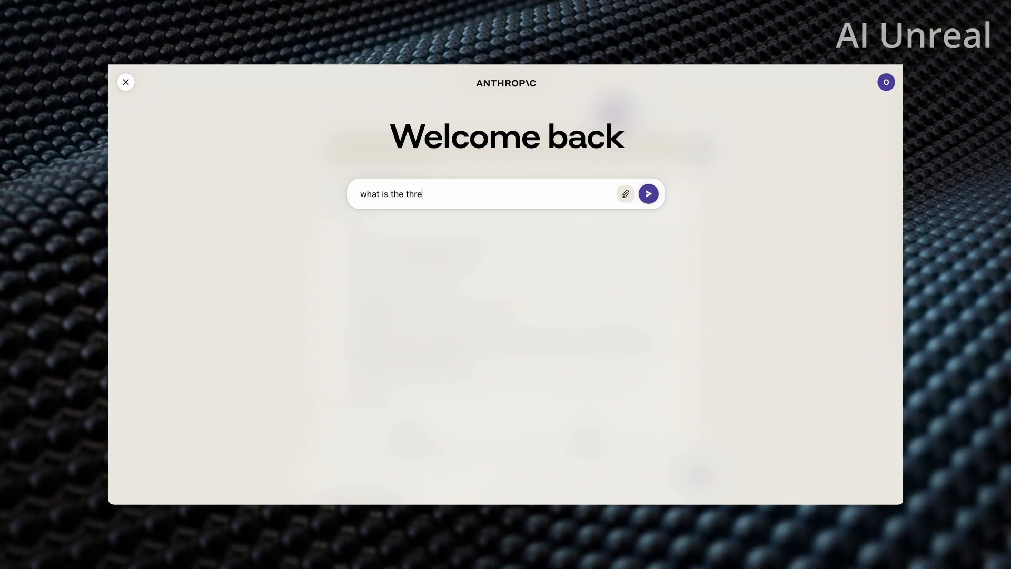
click(648, 194)
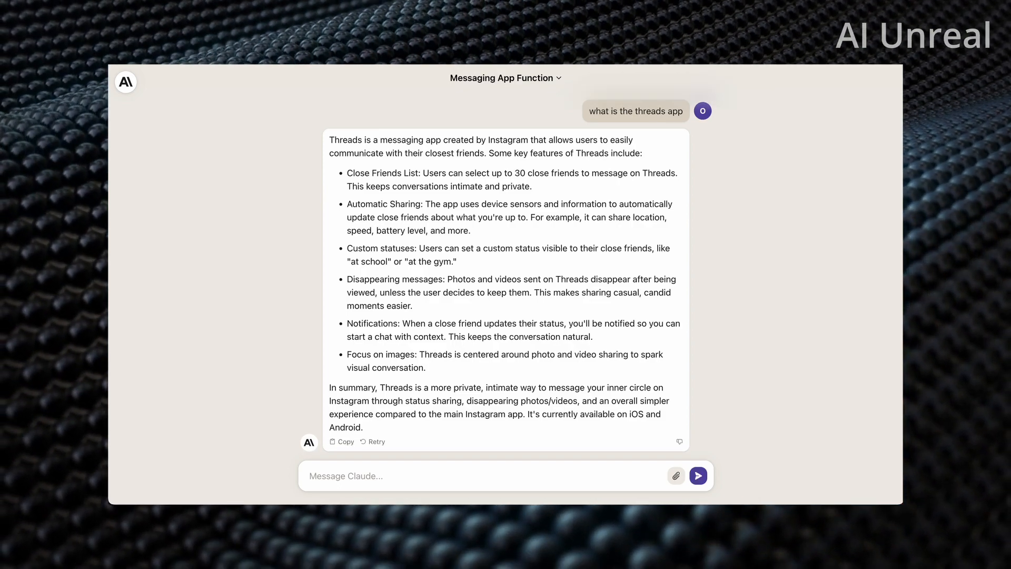
mouse_move(532, 243)
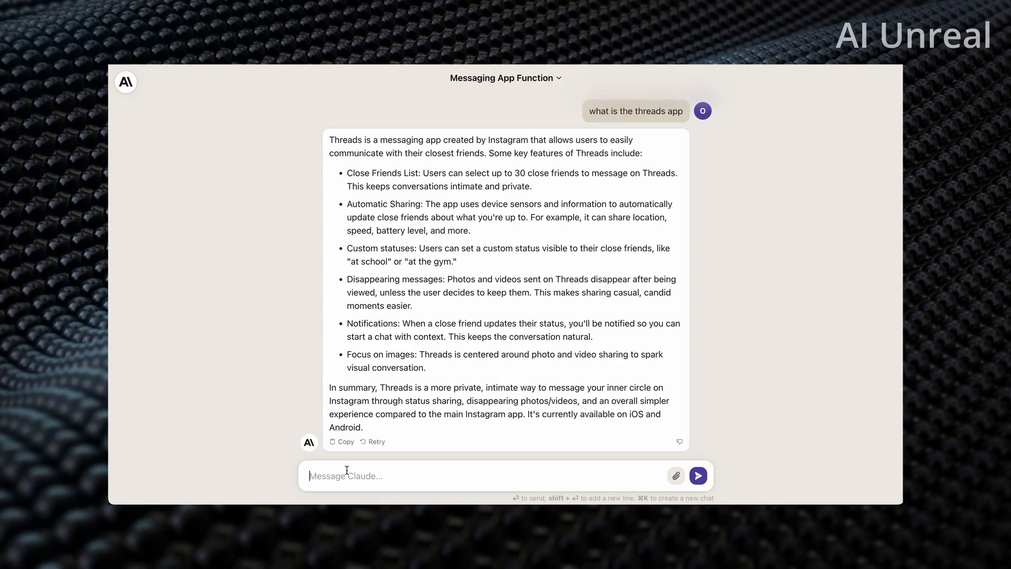
text(who is rh)
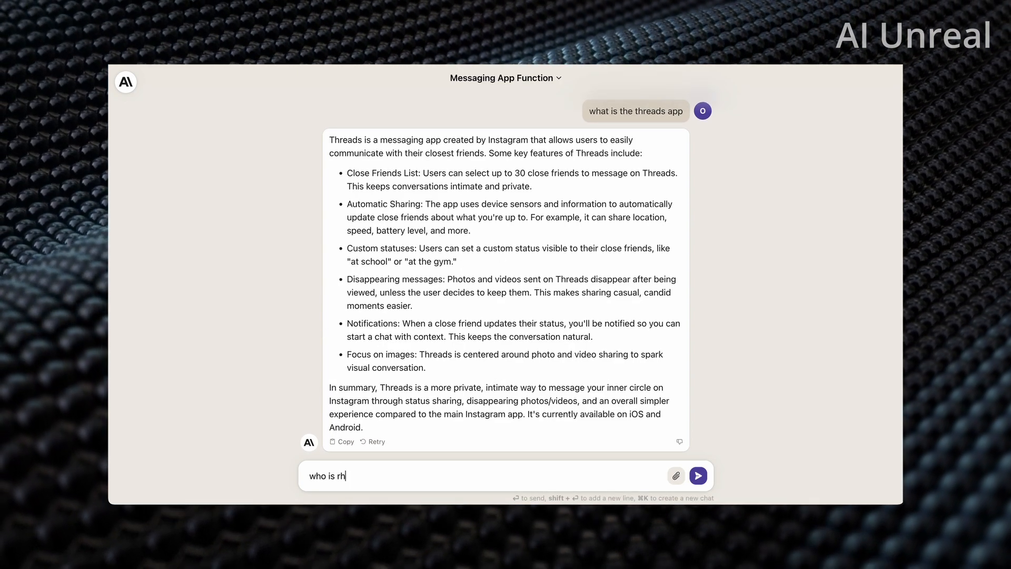
text(e)
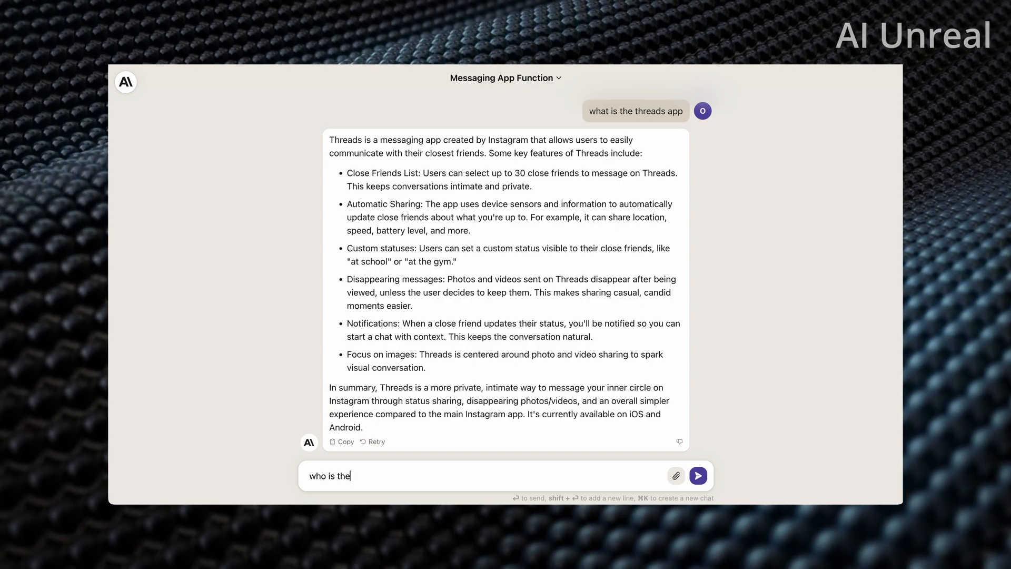
text(founder of the threa)
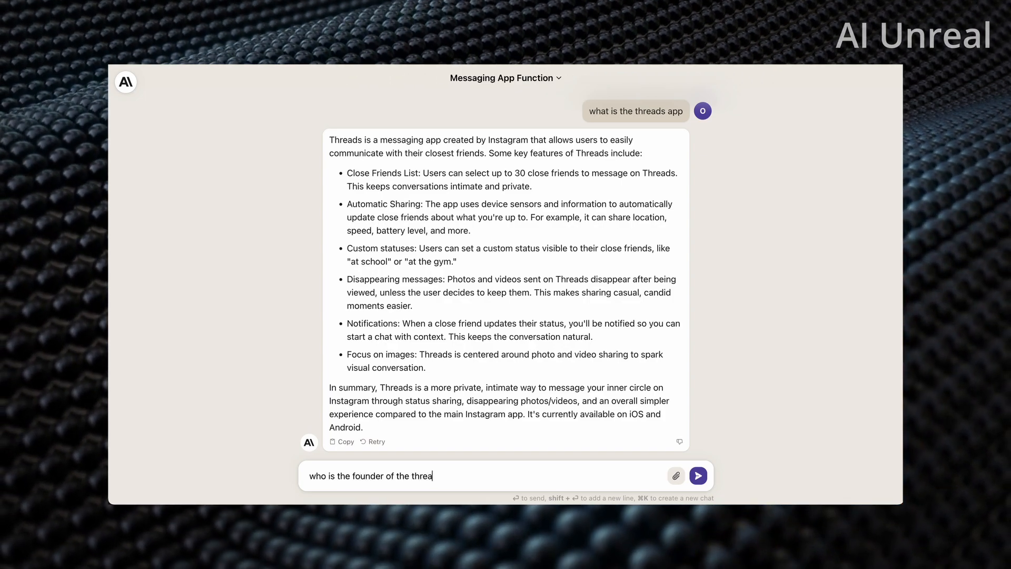
click(697, 475)
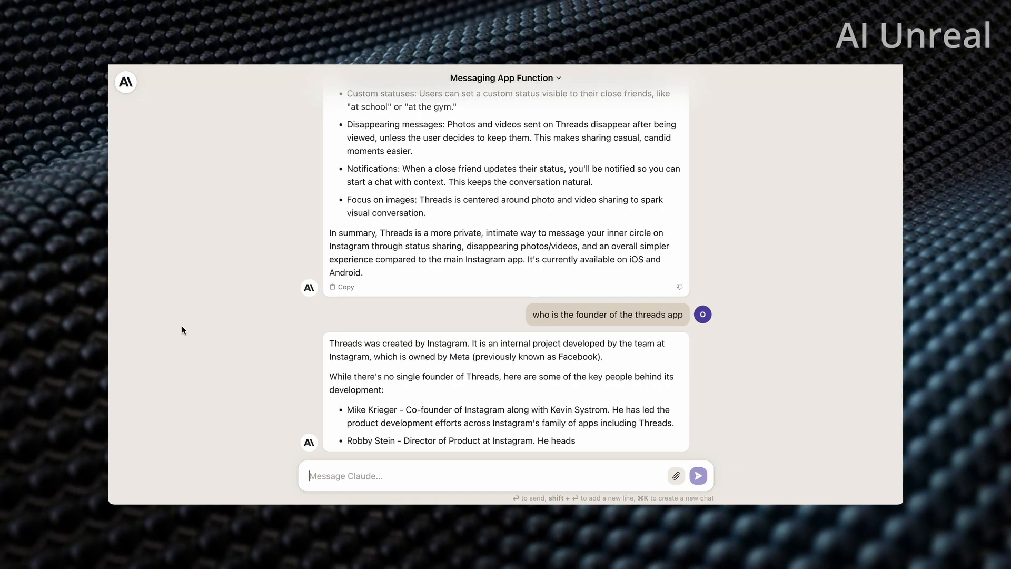
- Ask who the CEO of Threads is and read through Claude's answers
scroll(down, 3)
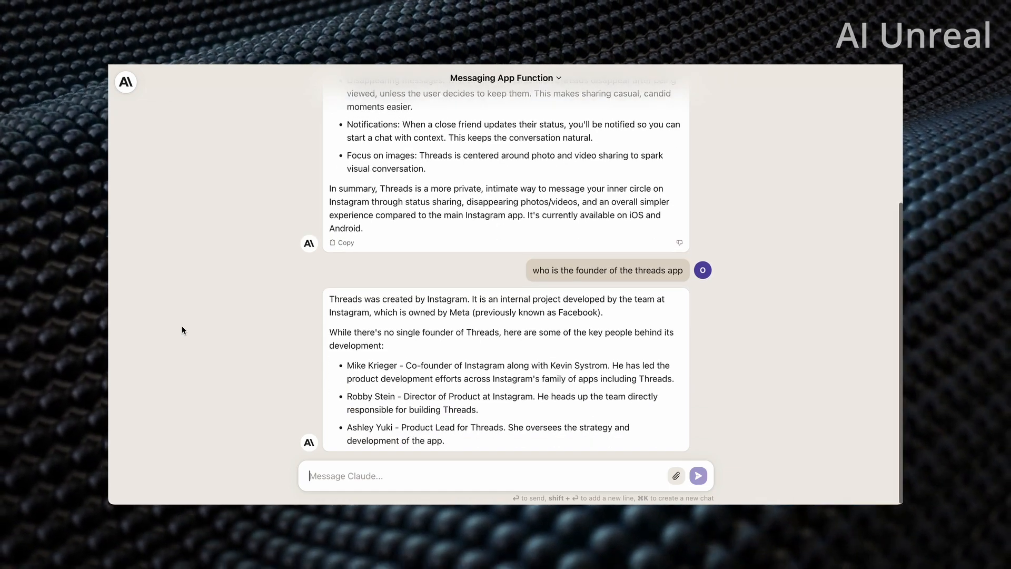
scroll(down, 3)
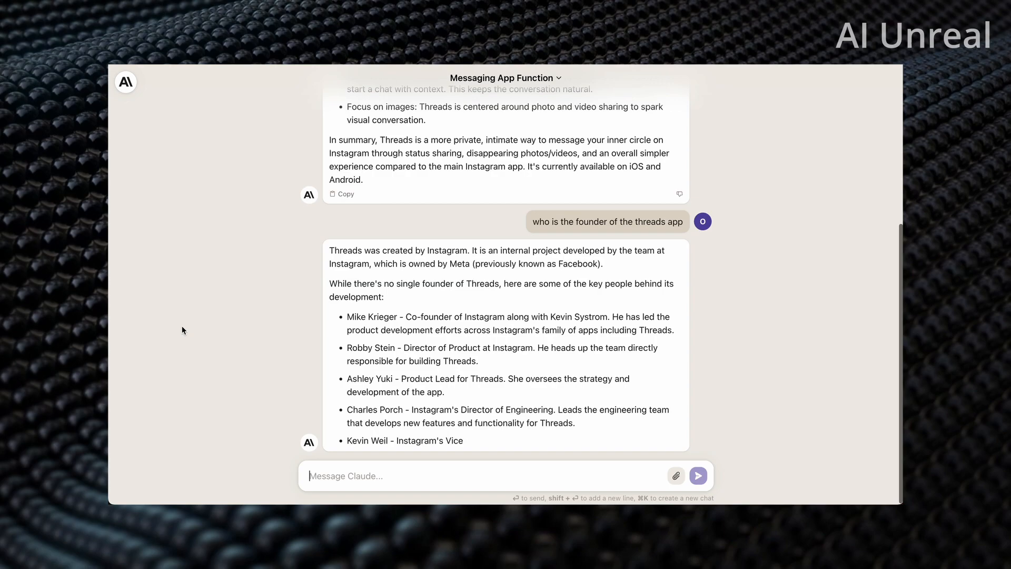
scroll(down, 3)
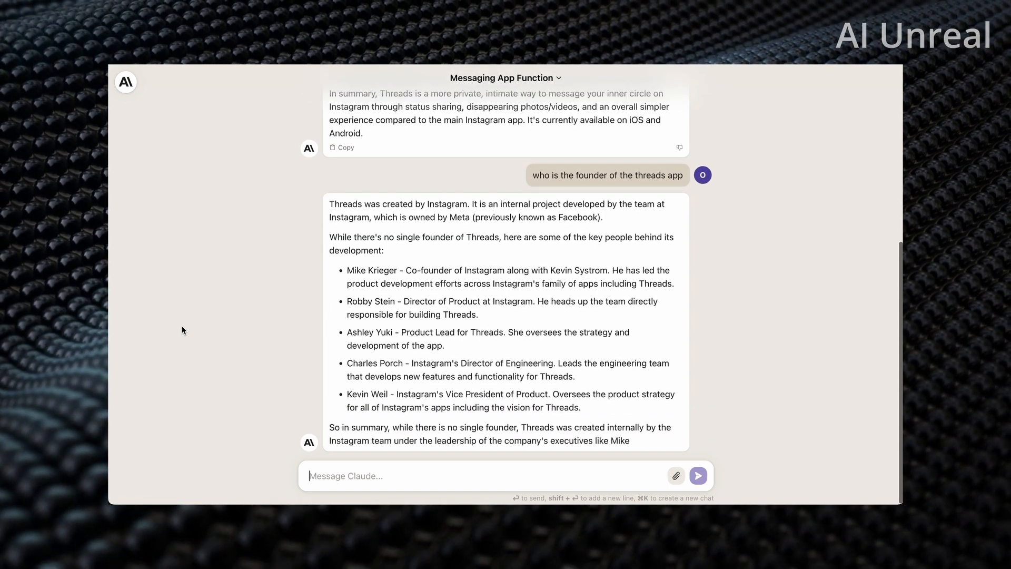
scroll(down, 3)
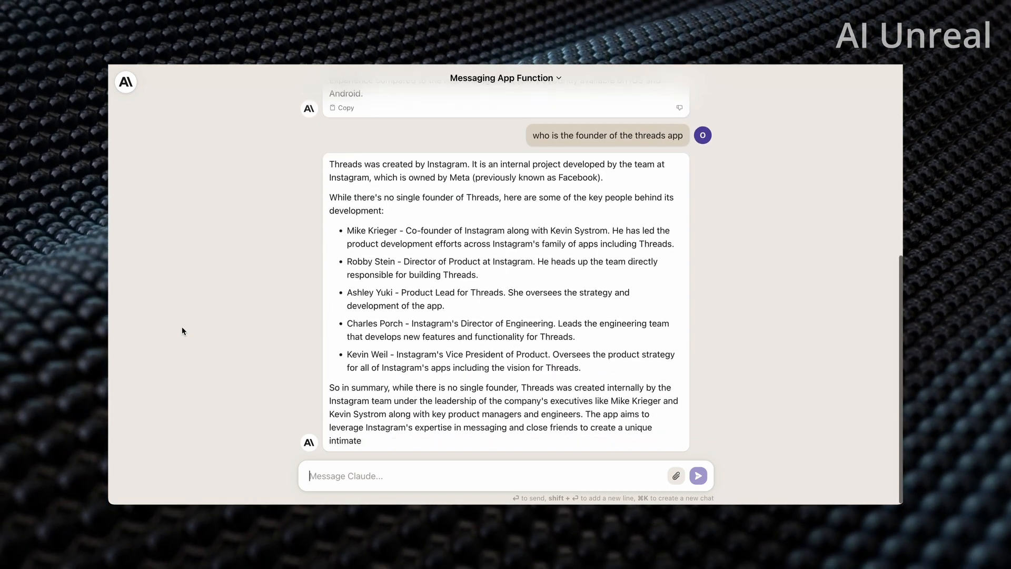
text(who is)
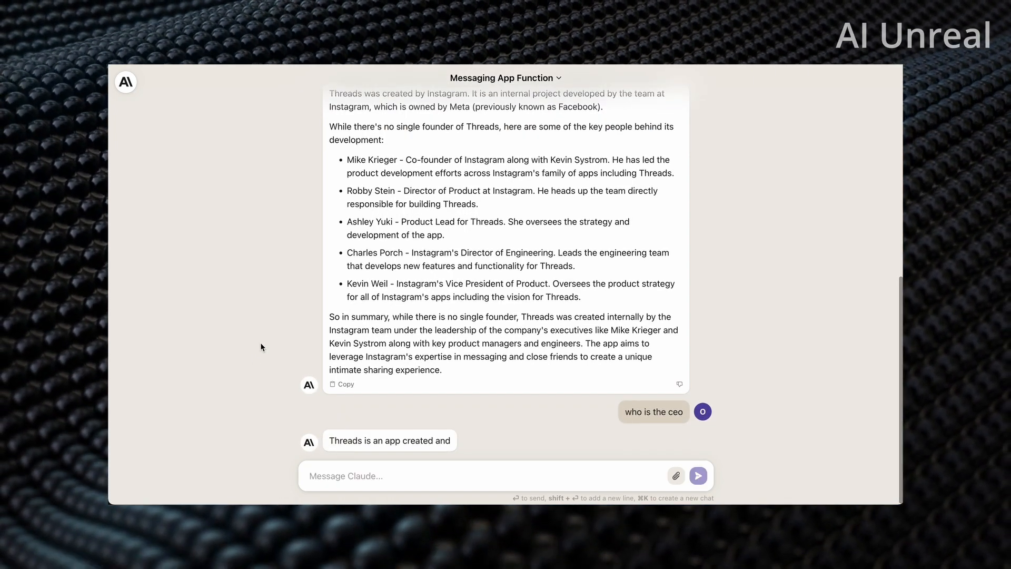
scroll(down, 3)
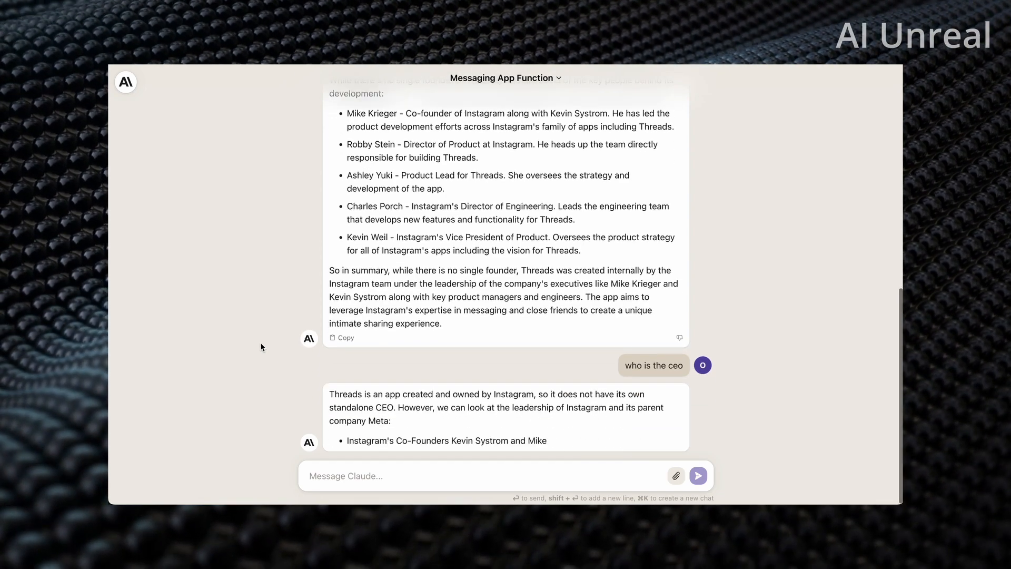
scroll(down, 3)
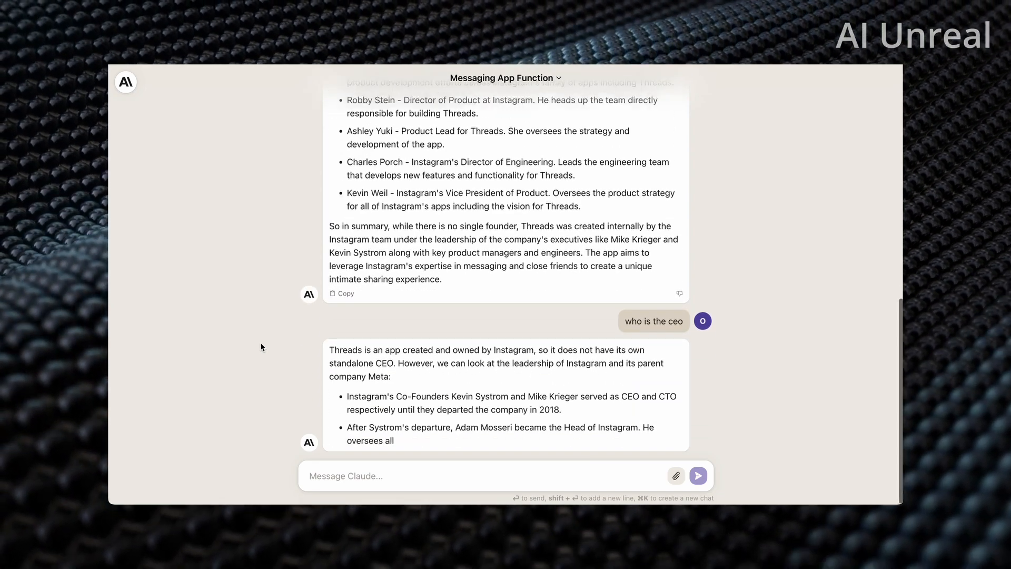
scroll(down, 3)
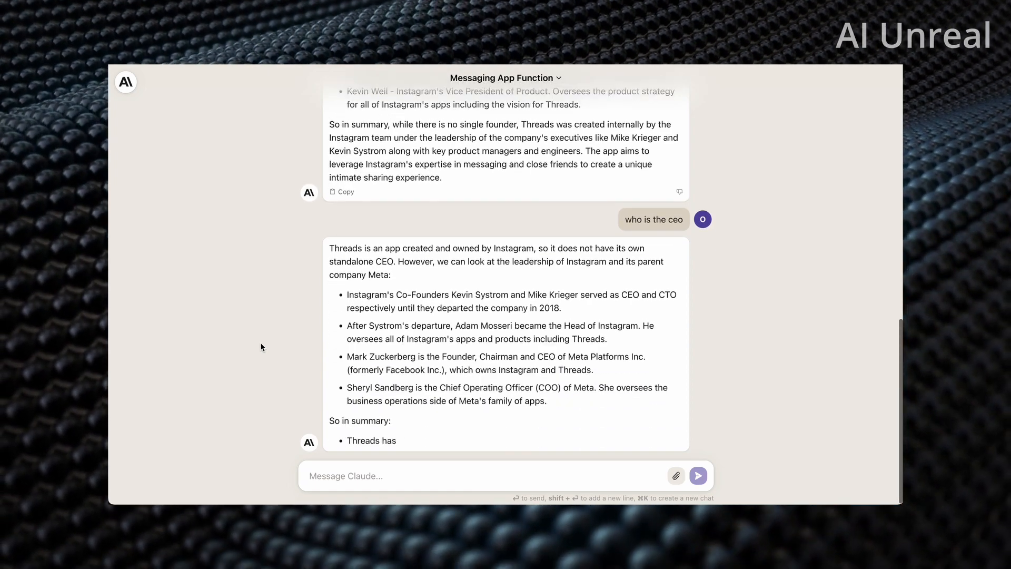
scroll(down, 3)
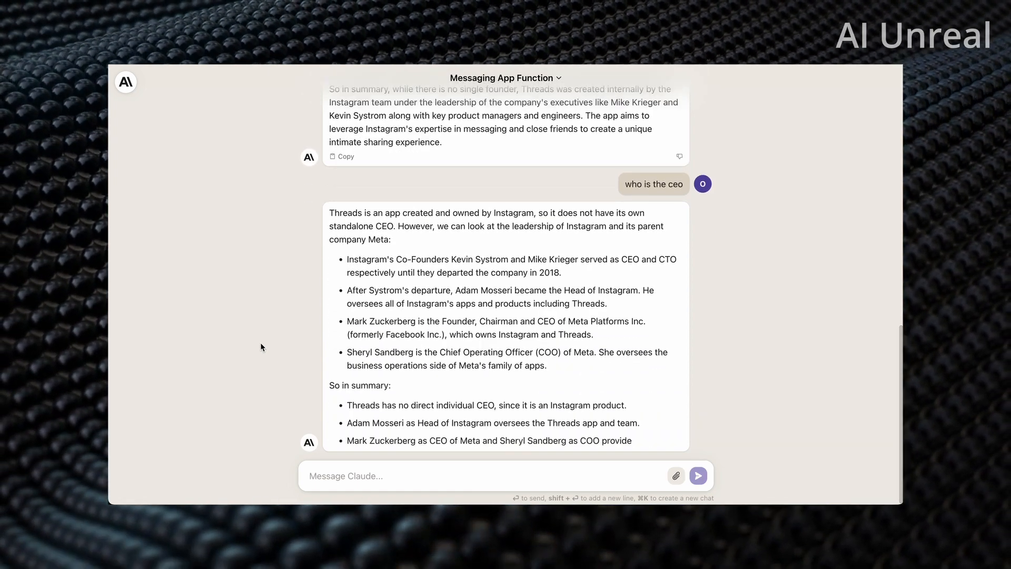
scroll(down, 3)
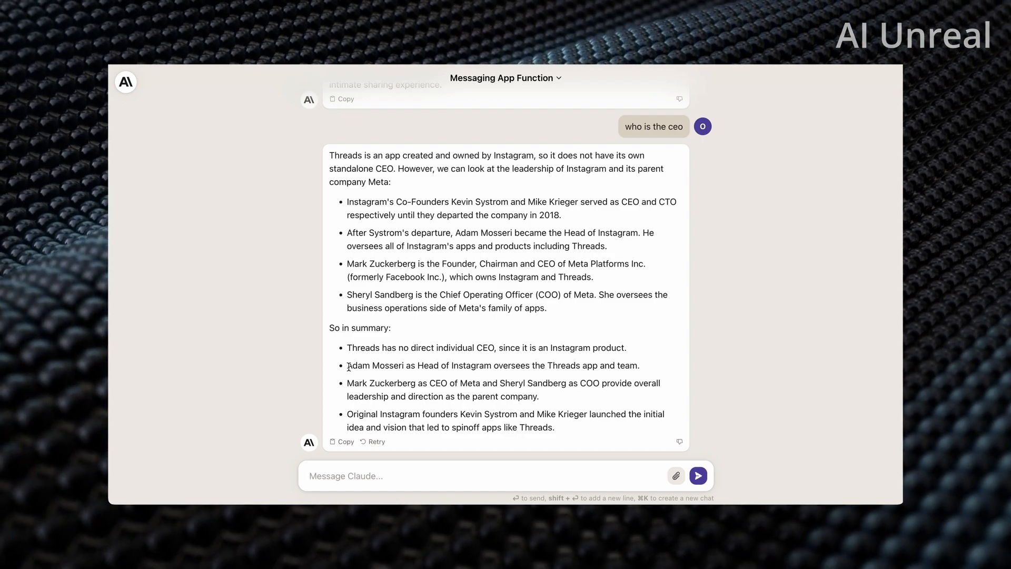
- Ask today's date, answered as July 12, 2023
text(what is today)
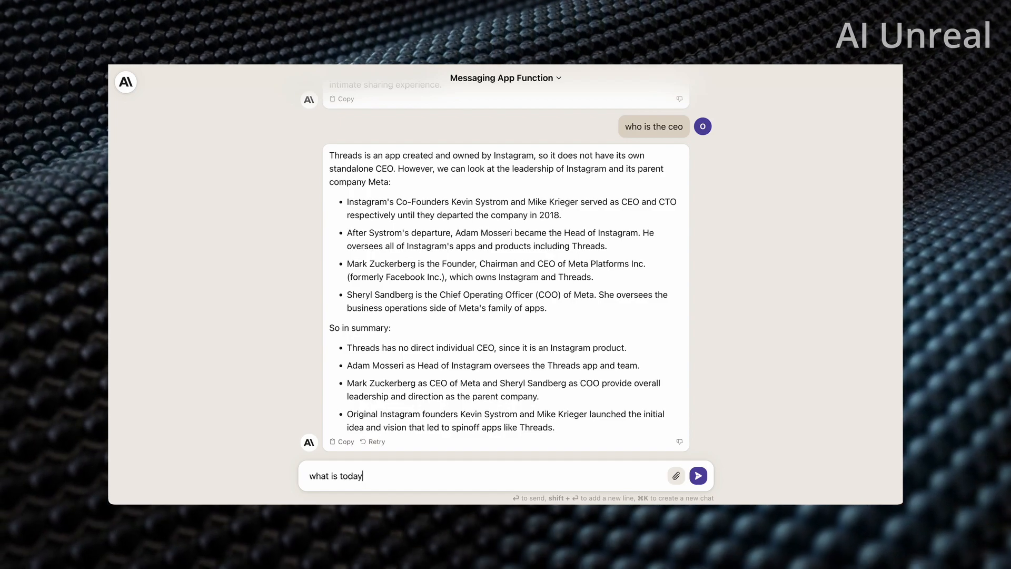
click(697, 475)
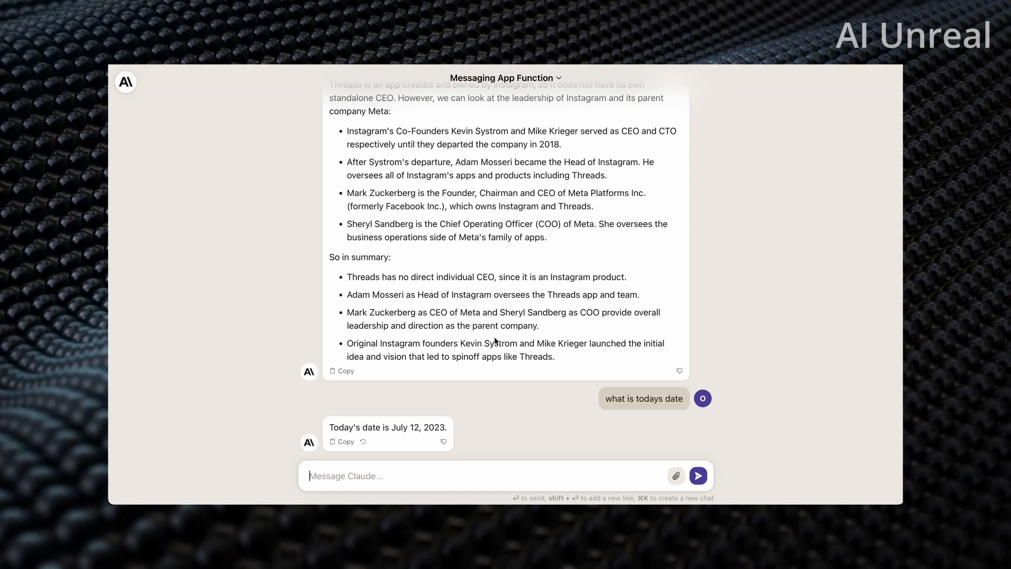
scroll(up, 3)
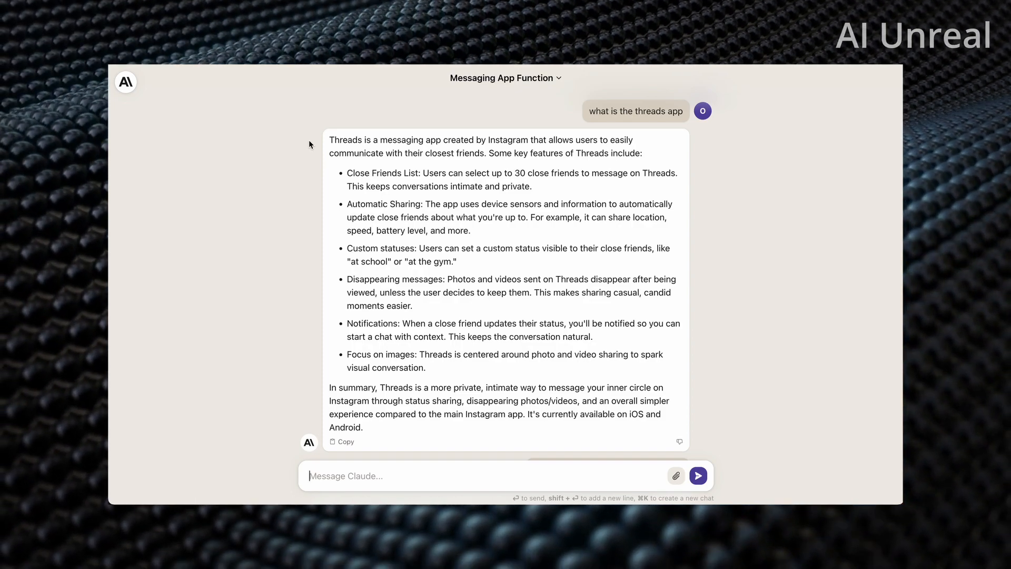
mouse_move(610, 91)
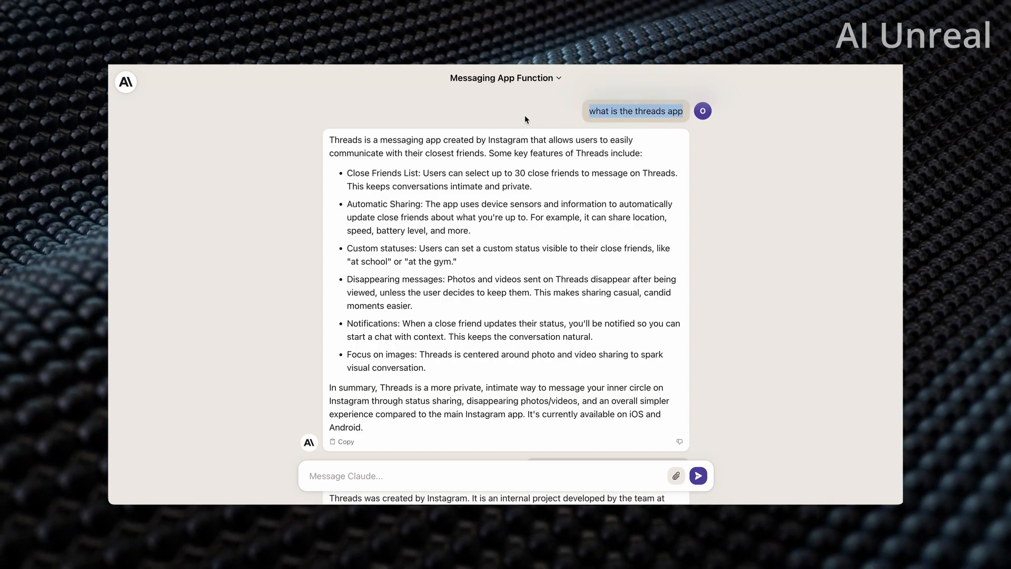
mouse_move(534, 109)
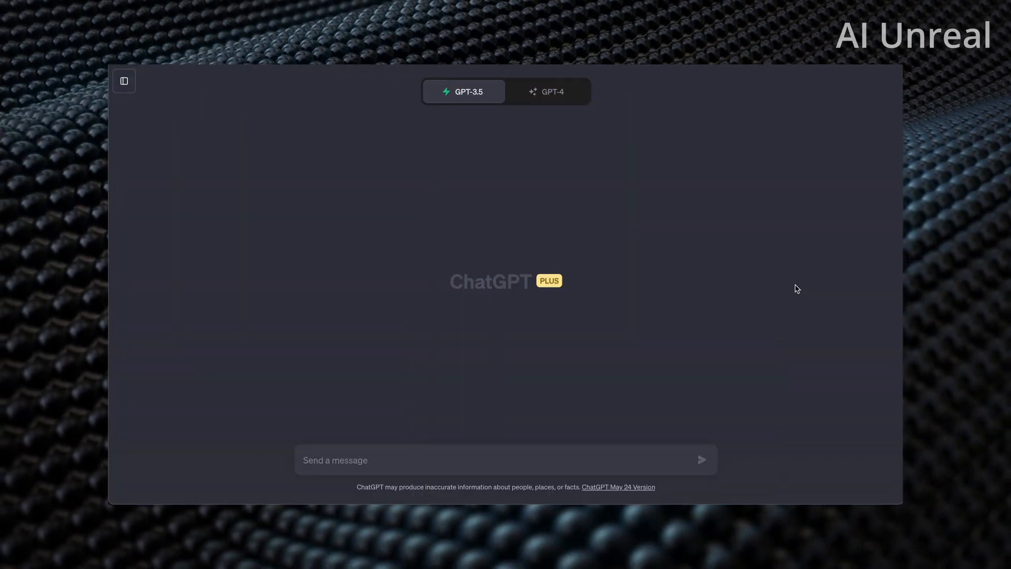
mouse_move(465, 460)
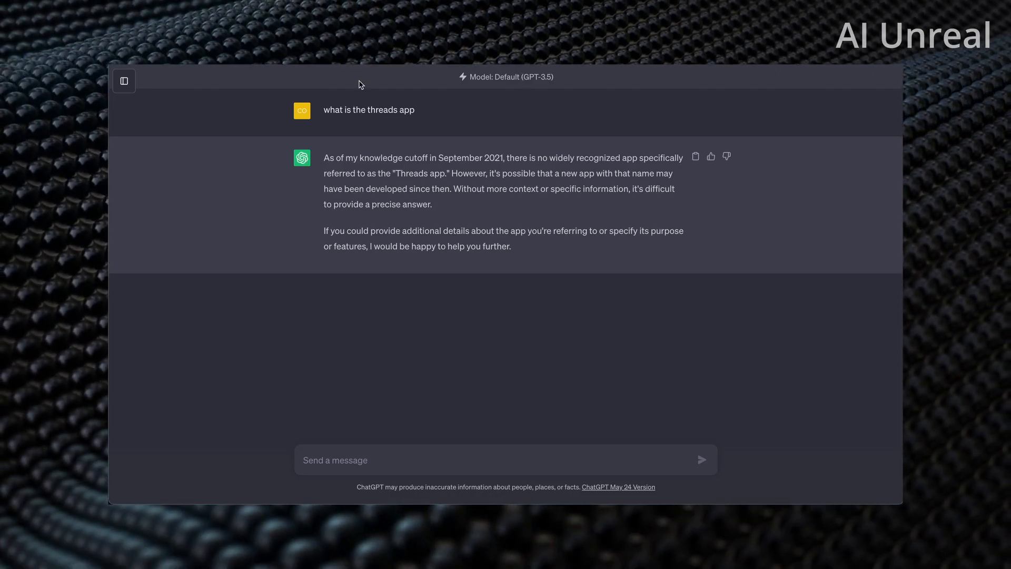
mouse_move(217, 77)
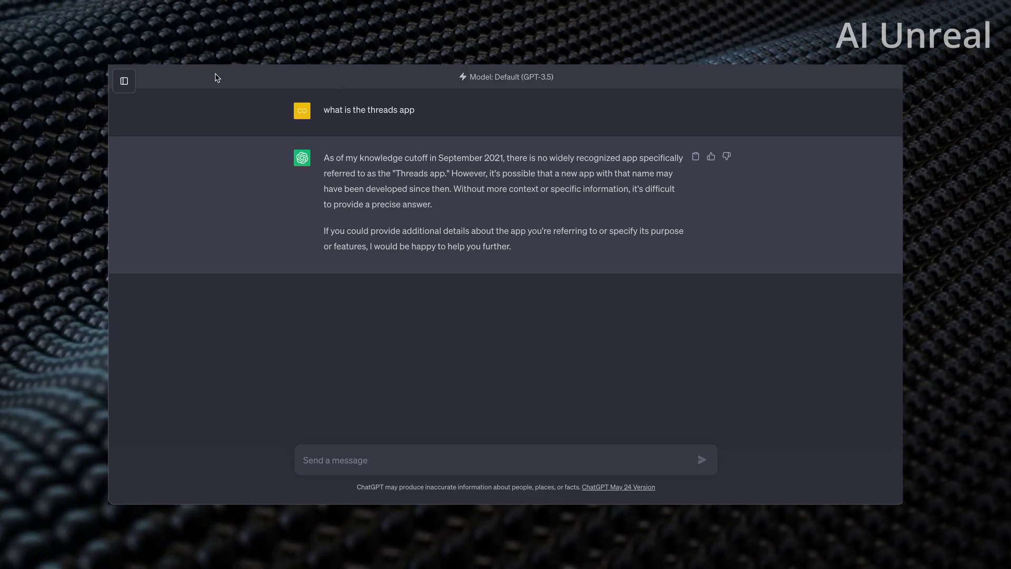
- Ask GPT-4 "what is the threads app" in a fresh ChatGPT chat
click(548, 90)
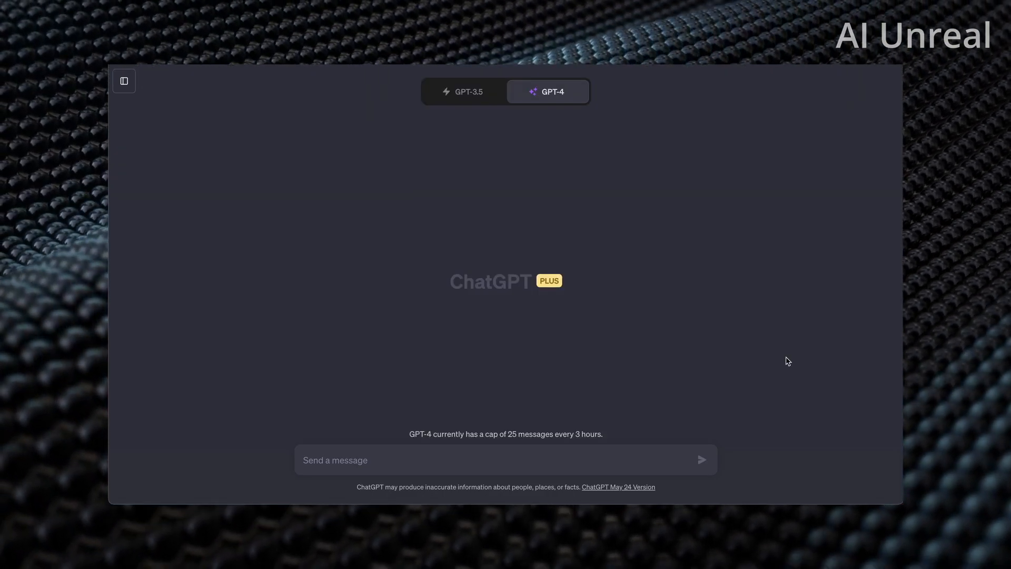
text(what is the threads app)
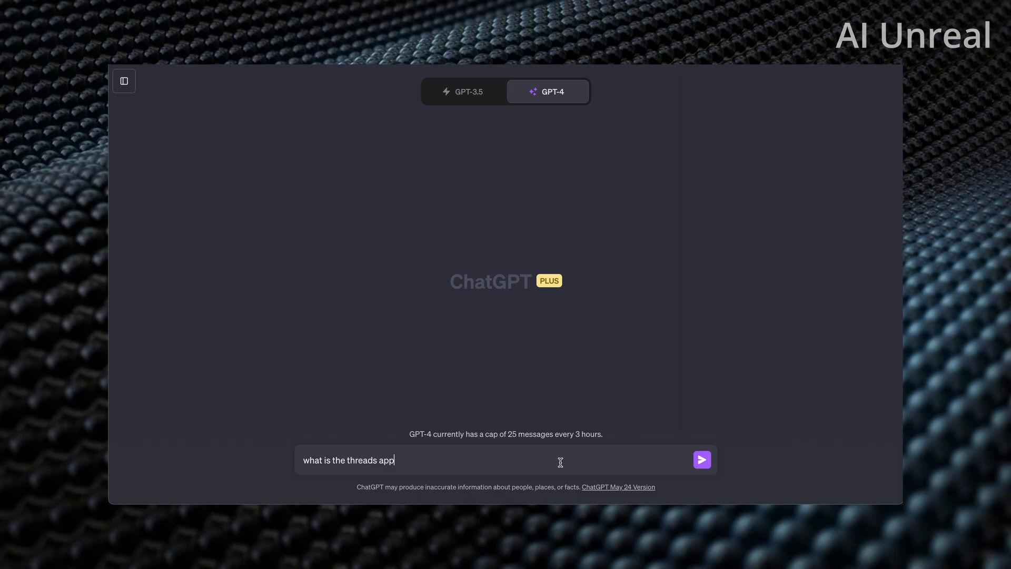
click(701, 459)
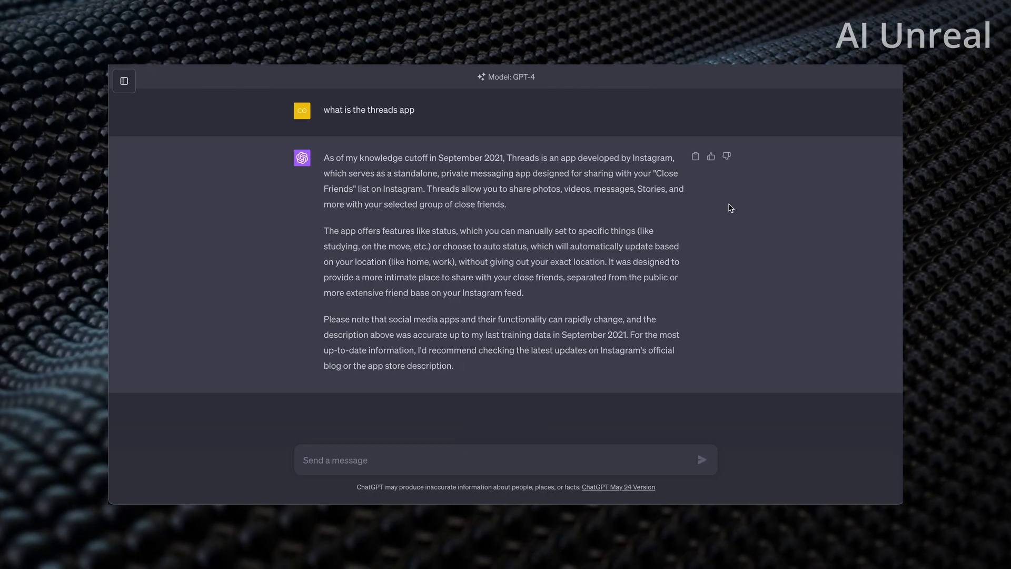
mouse_move(764, 102)
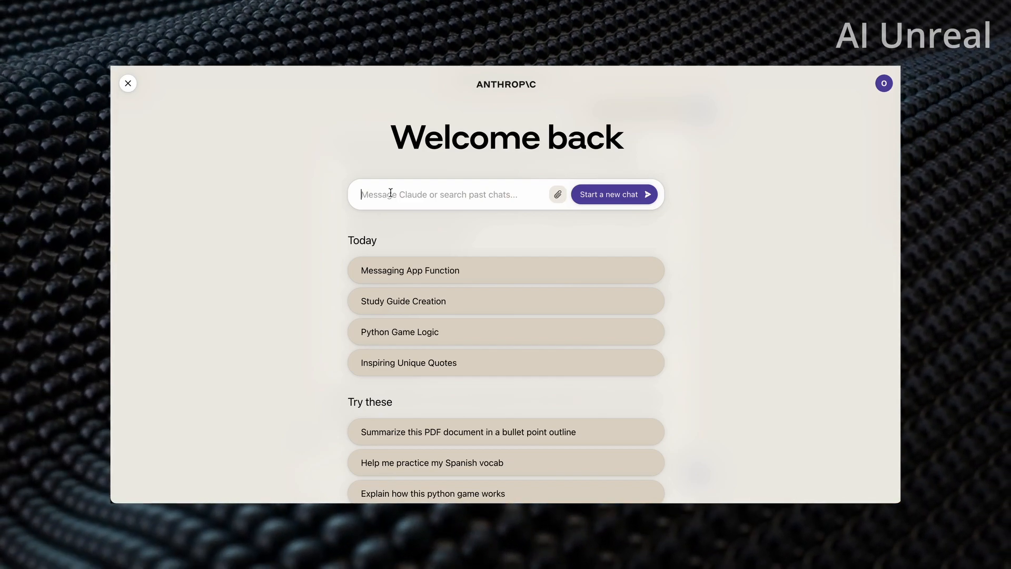
mouse_move(549, 196)
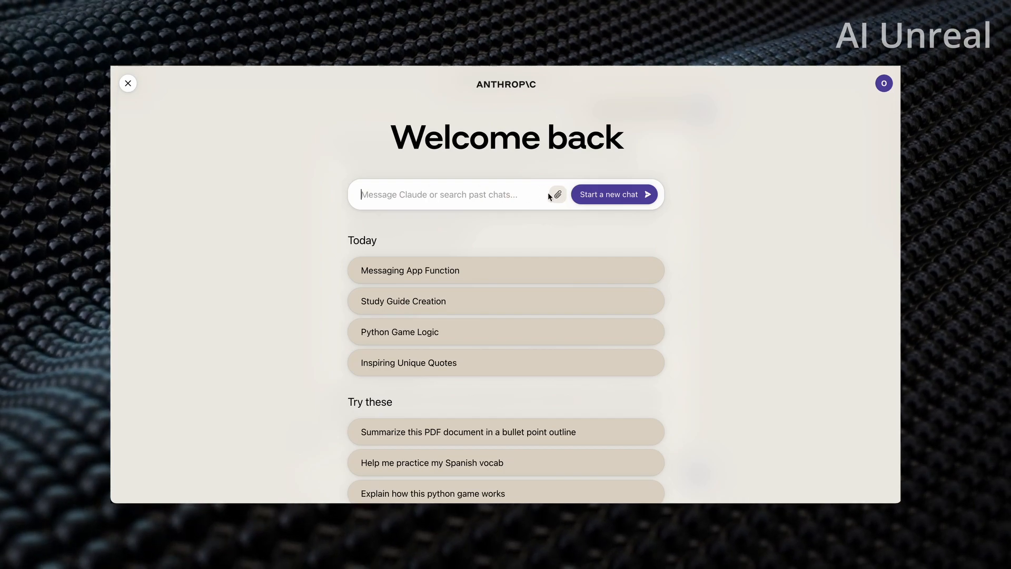
mouse_move(556, 195)
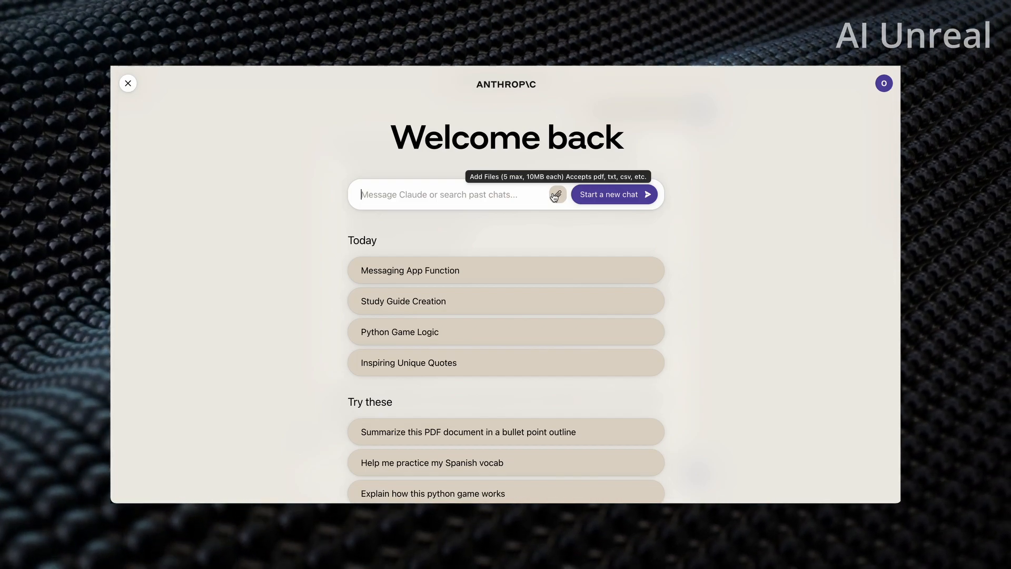
mouse_move(493, 189)
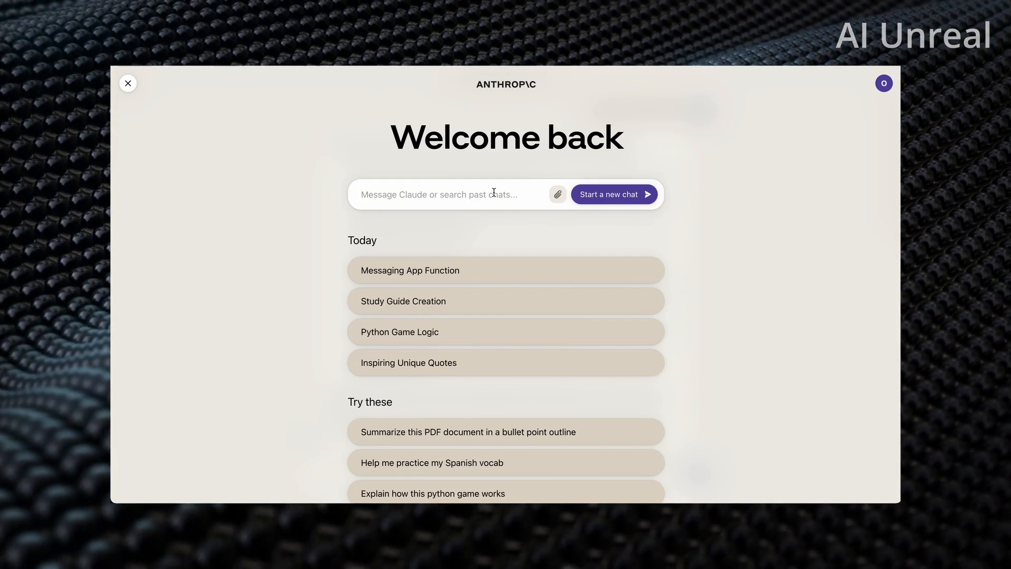
- Ask Claude to generate a QR code leading to YouTube; it declines and gives the URL instead
text(generate a qr code that leads to)
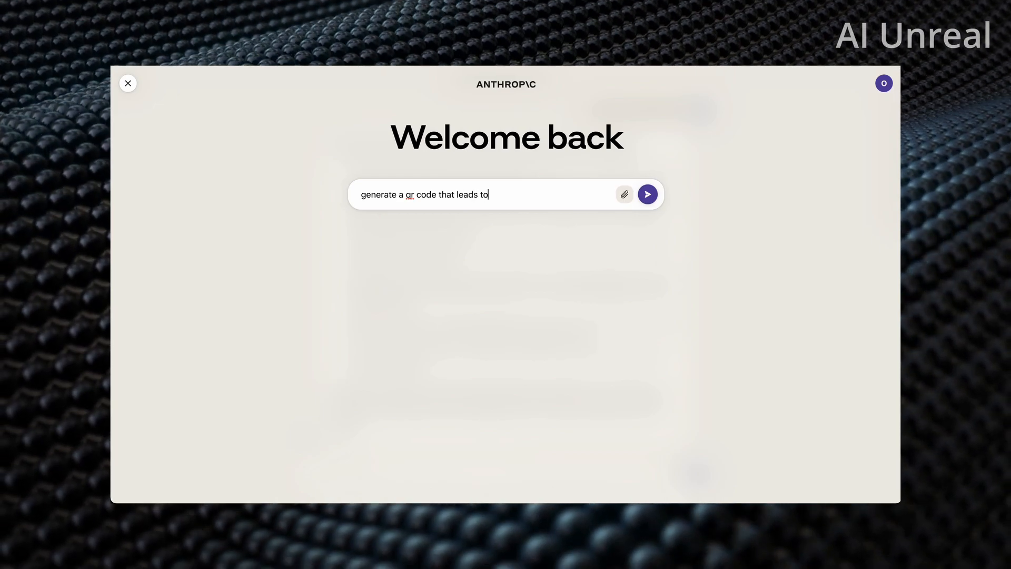
text(youtube)
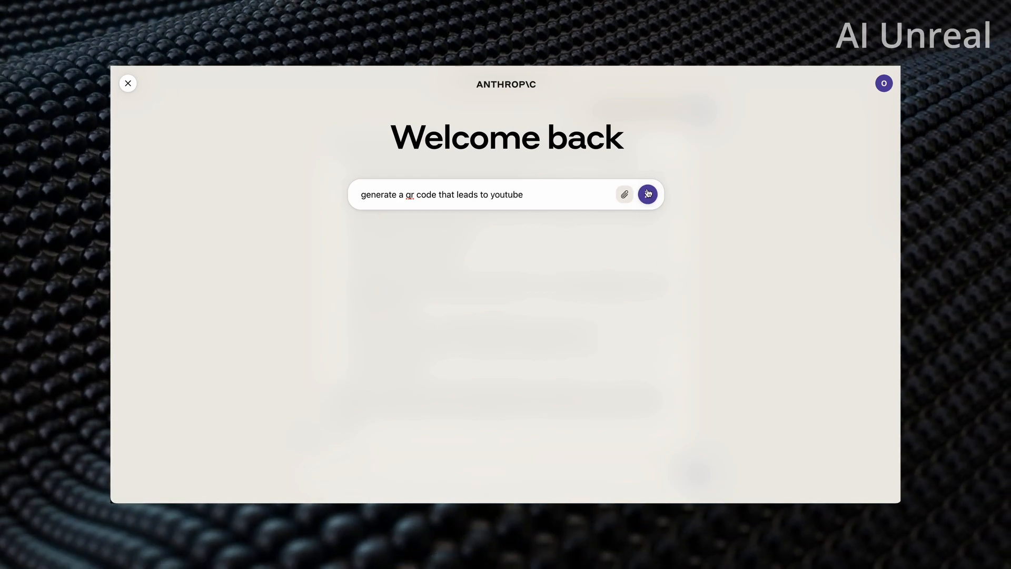
click(648, 194)
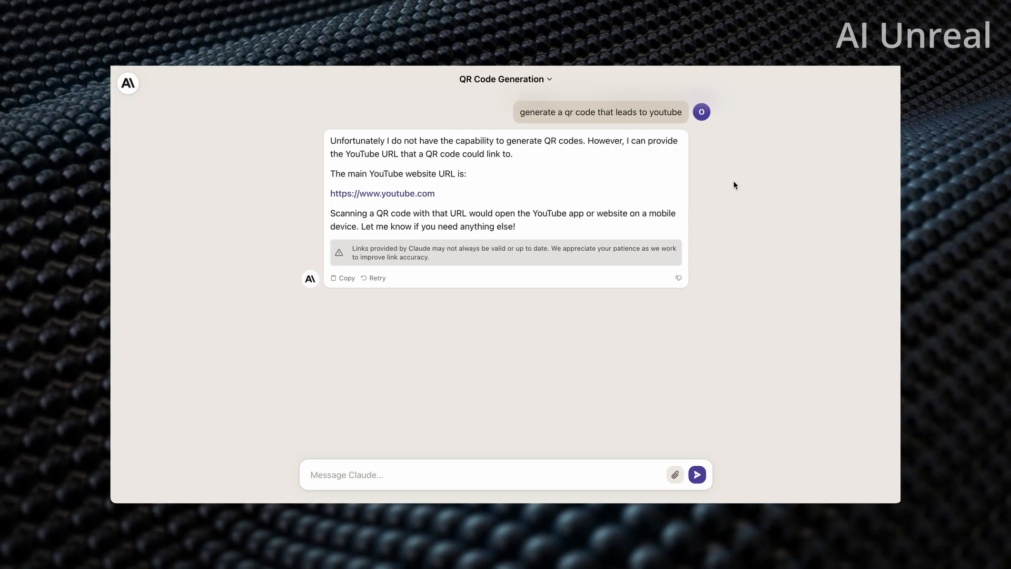
click(505, 79)
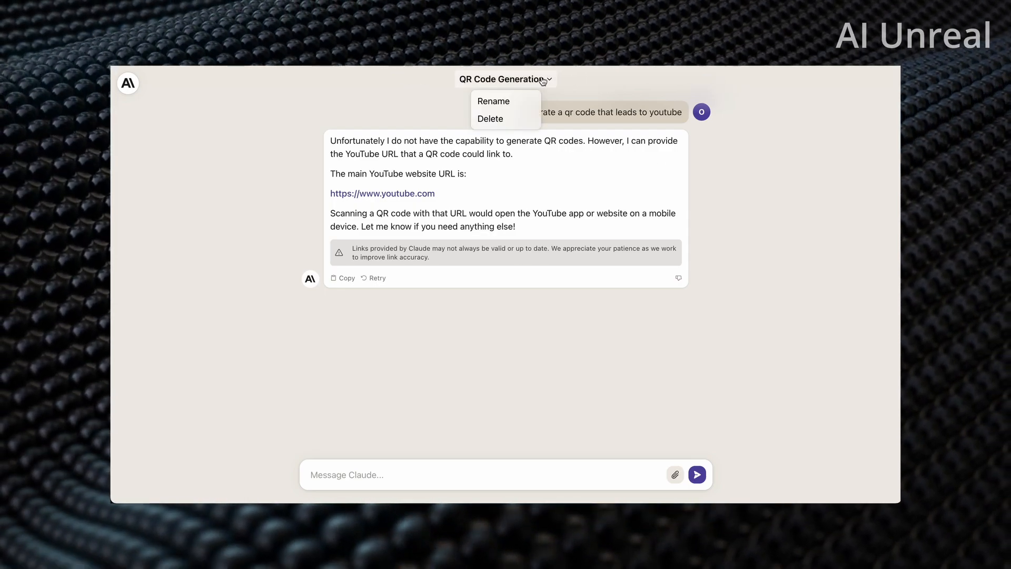
click(587, 82)
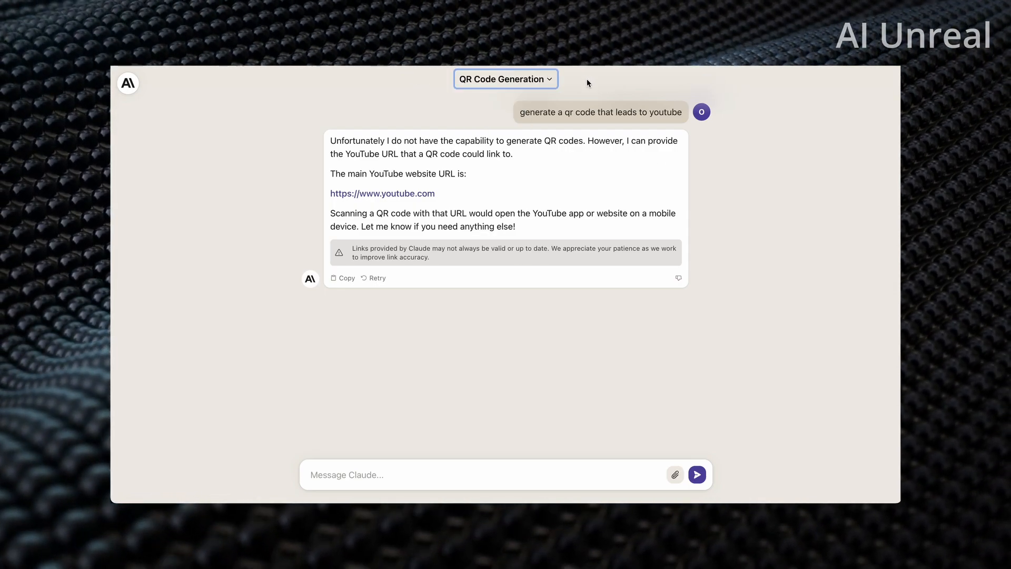